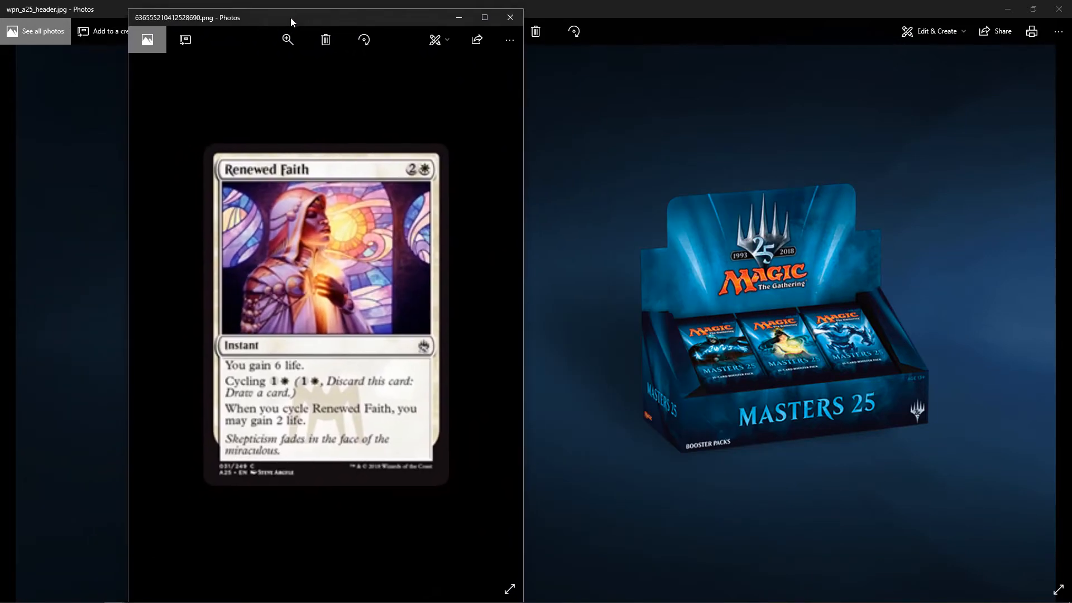
mouse_move(895, 458)
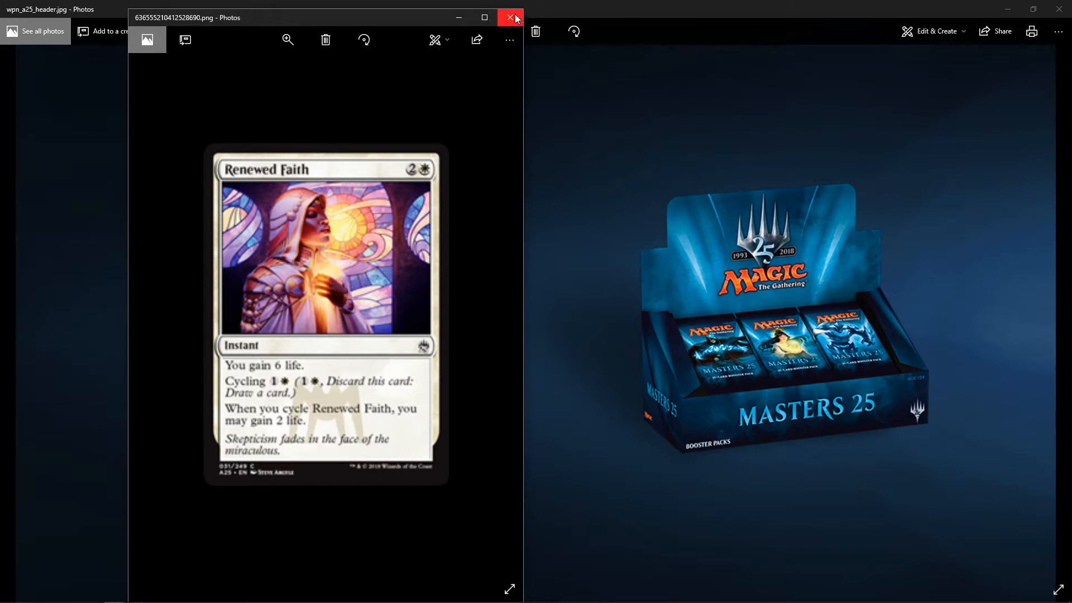
mouse_move(518, 65)
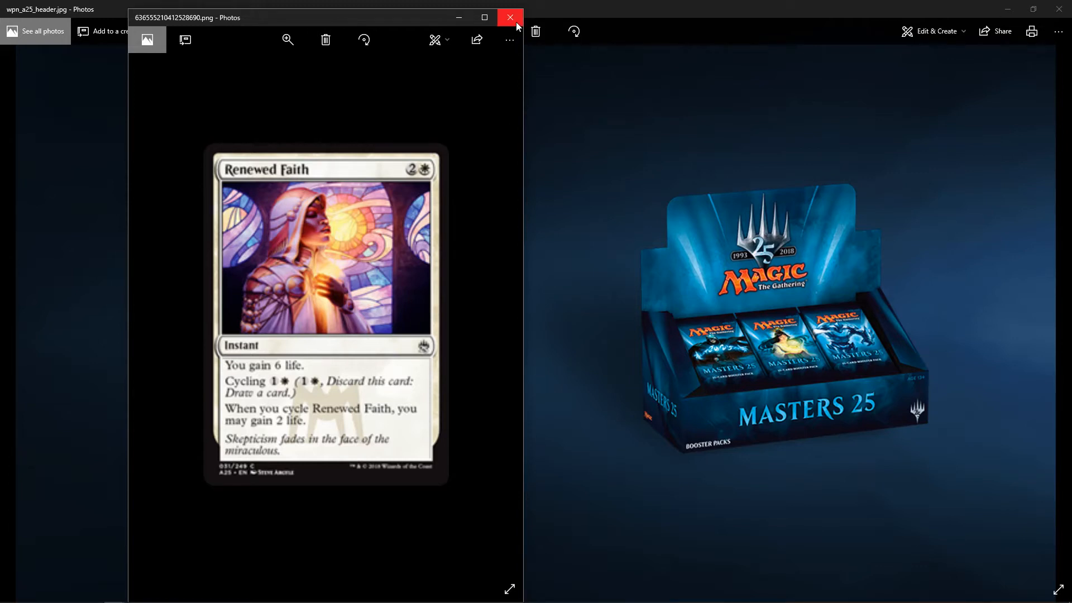
- Close the Renewed Faith card so the Cloudshift card shows over the Masters 25 header
click(509, 18)
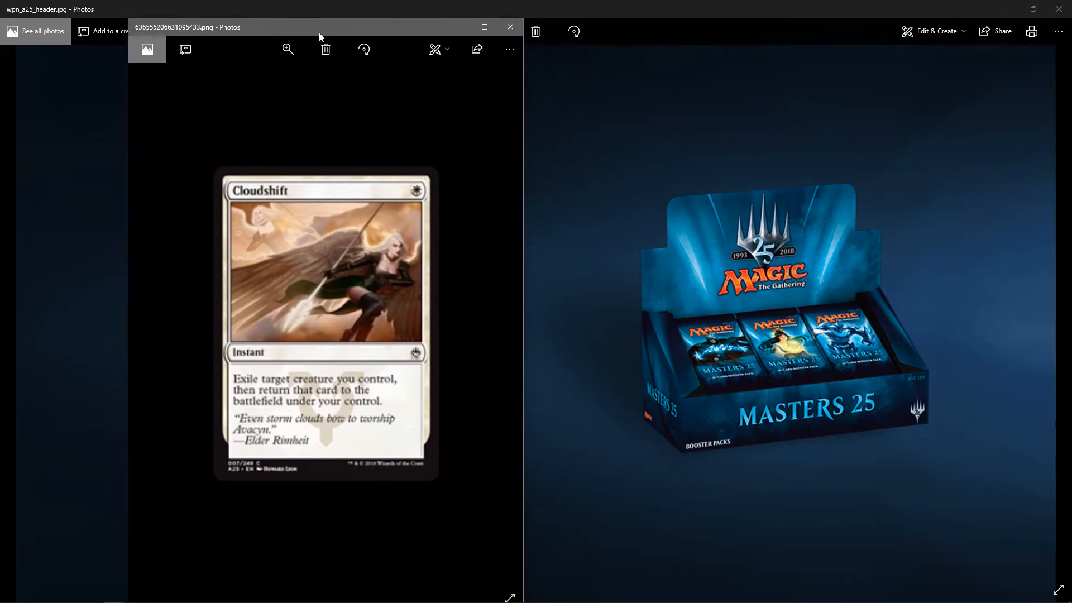
mouse_move(315, 72)
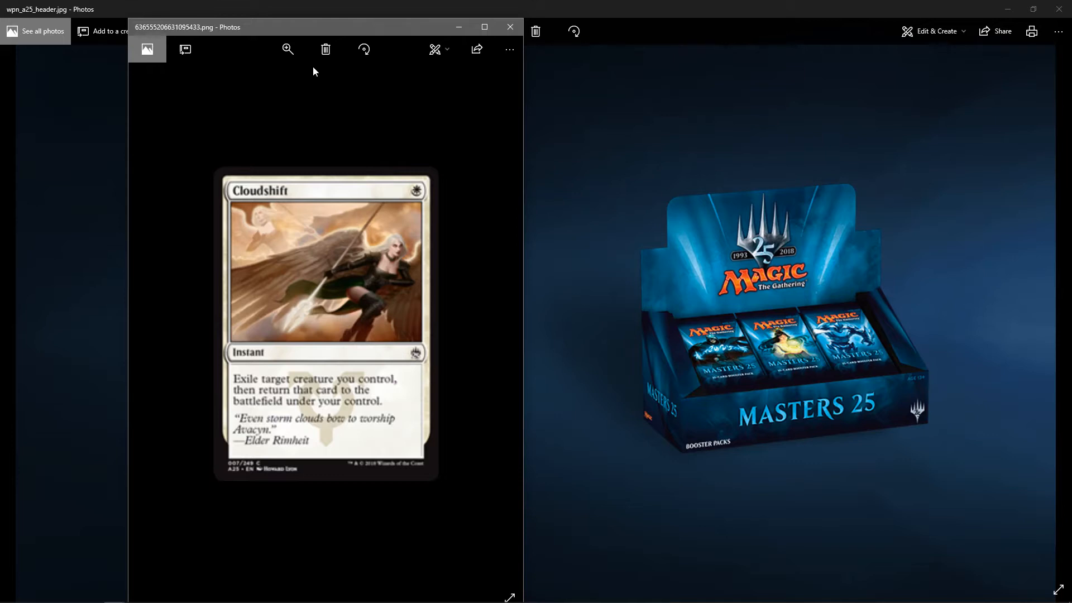
mouse_move(377, 134)
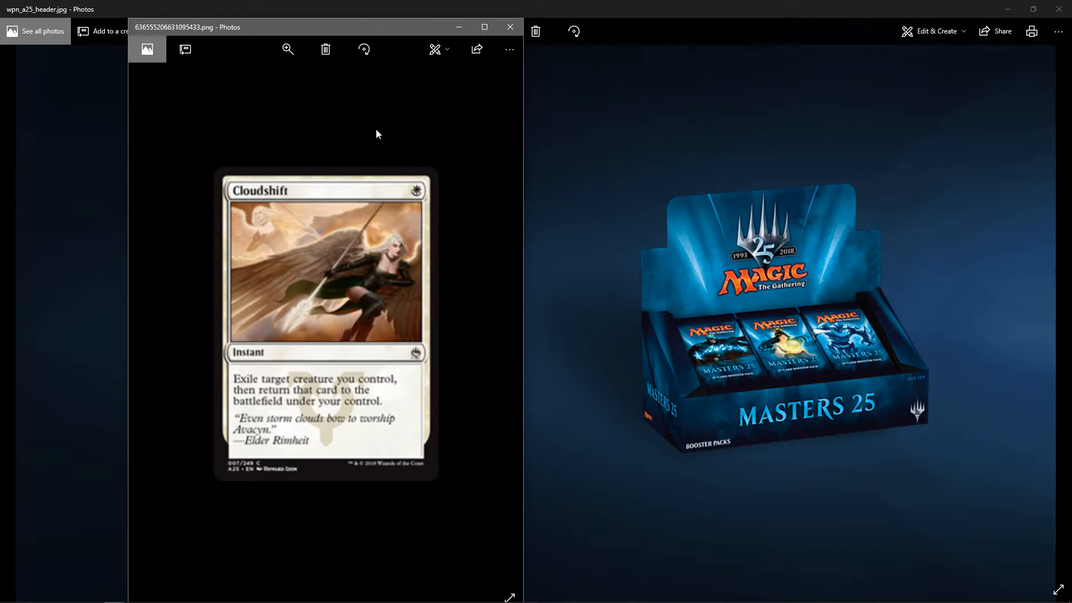
mouse_move(386, 178)
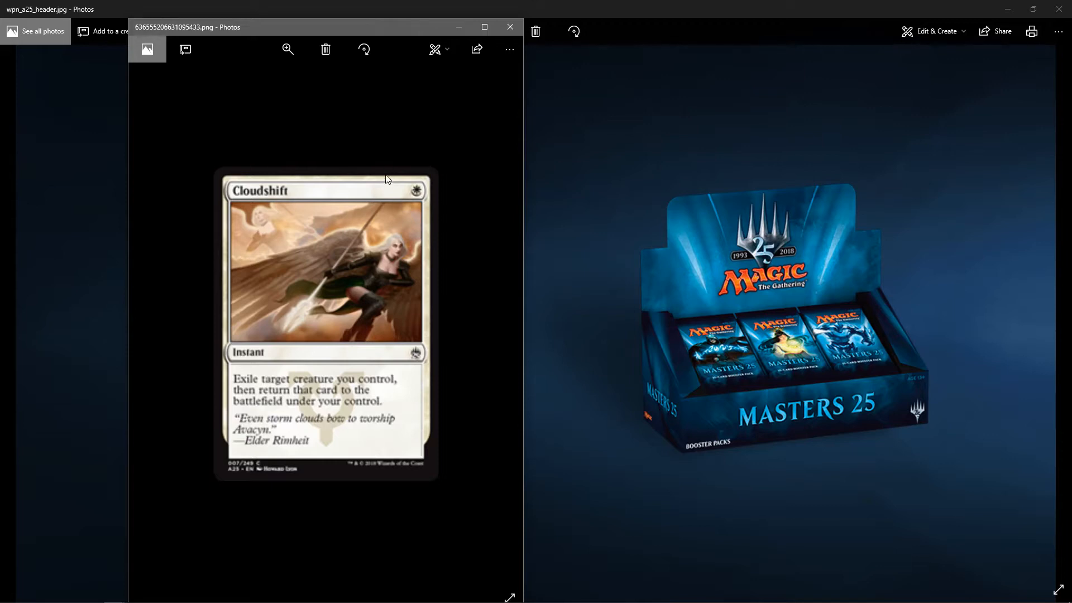
mouse_move(427, 192)
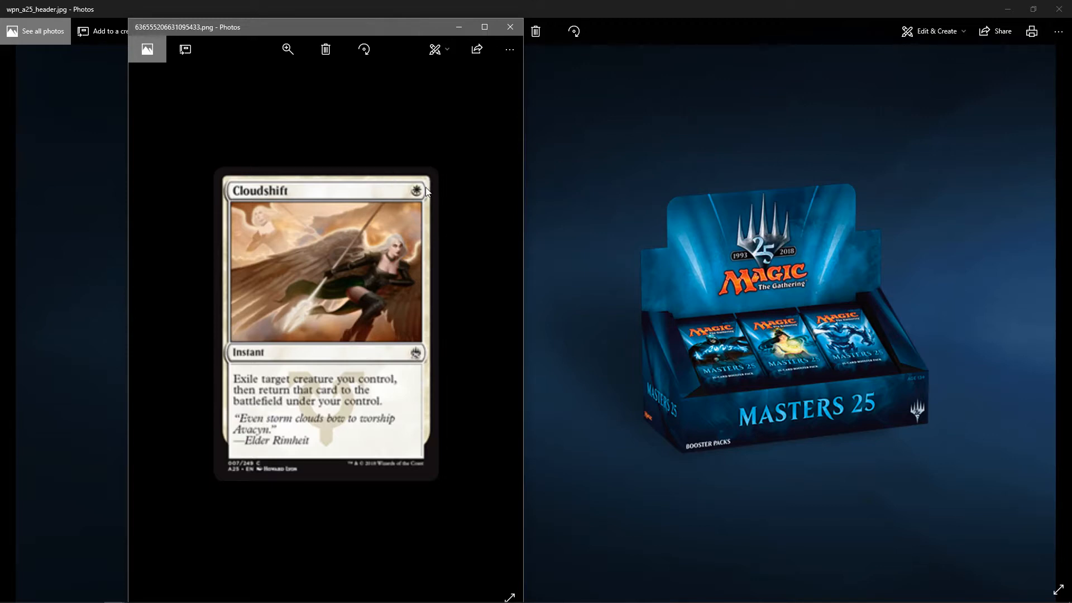
mouse_move(499, 77)
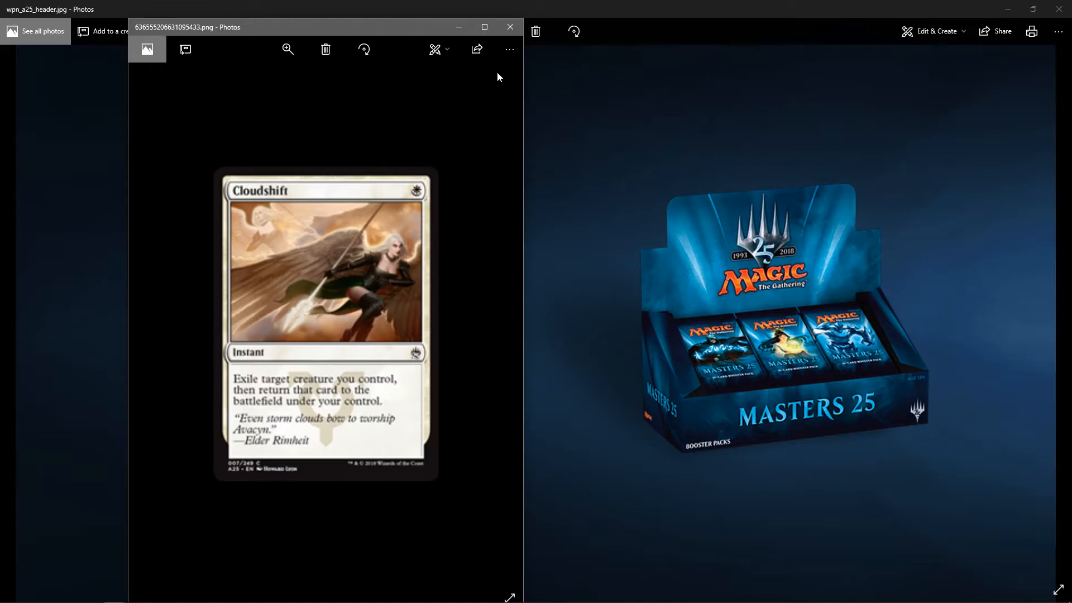
mouse_move(509, 27)
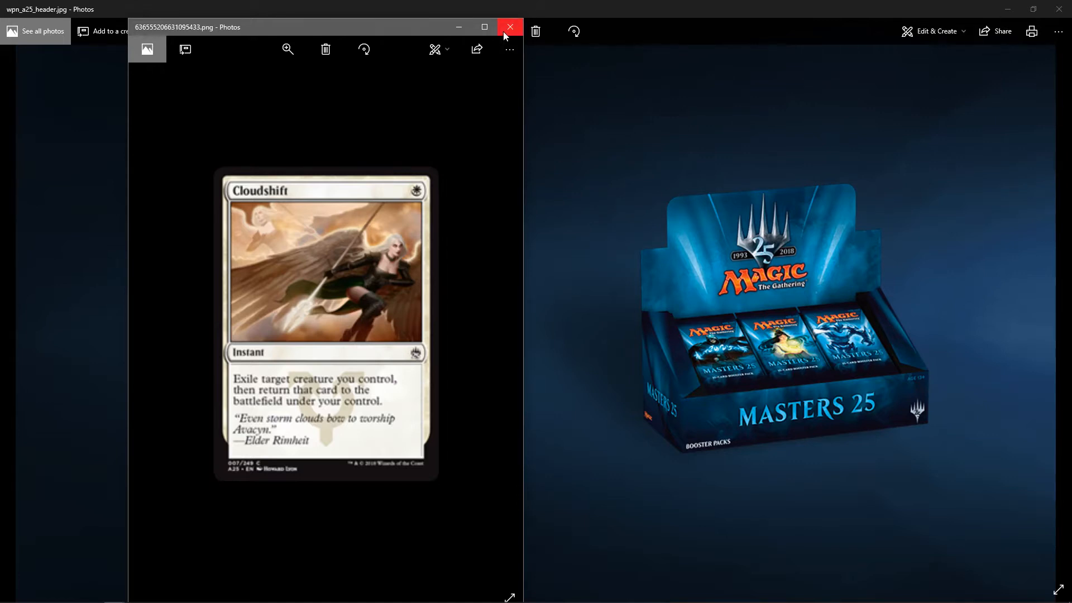
- Close the Cloudshift card so the Kindle card image appears instead
click(509, 27)
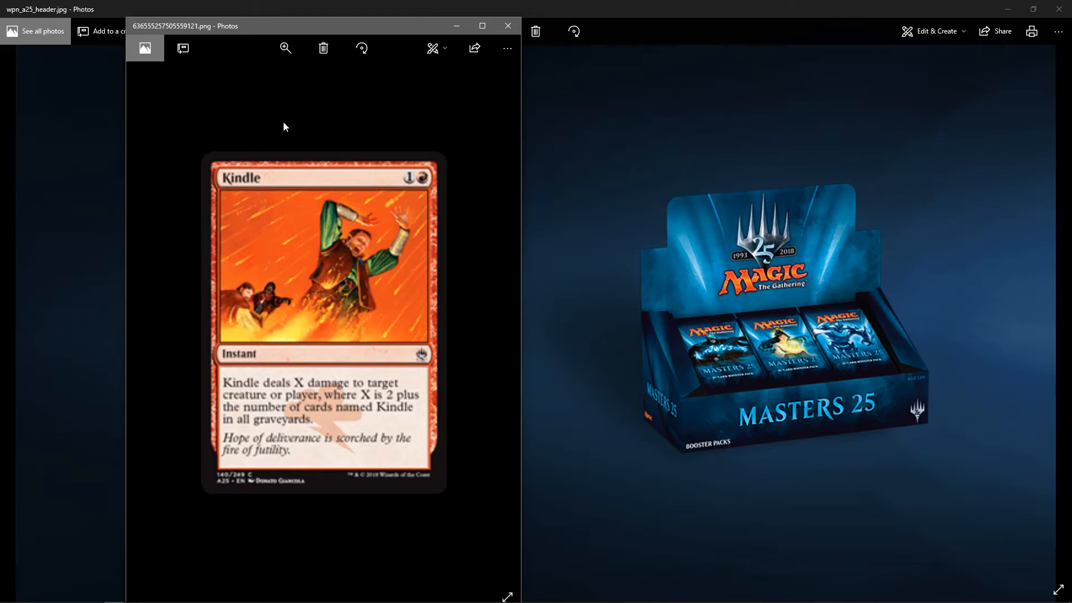
mouse_move(408, 148)
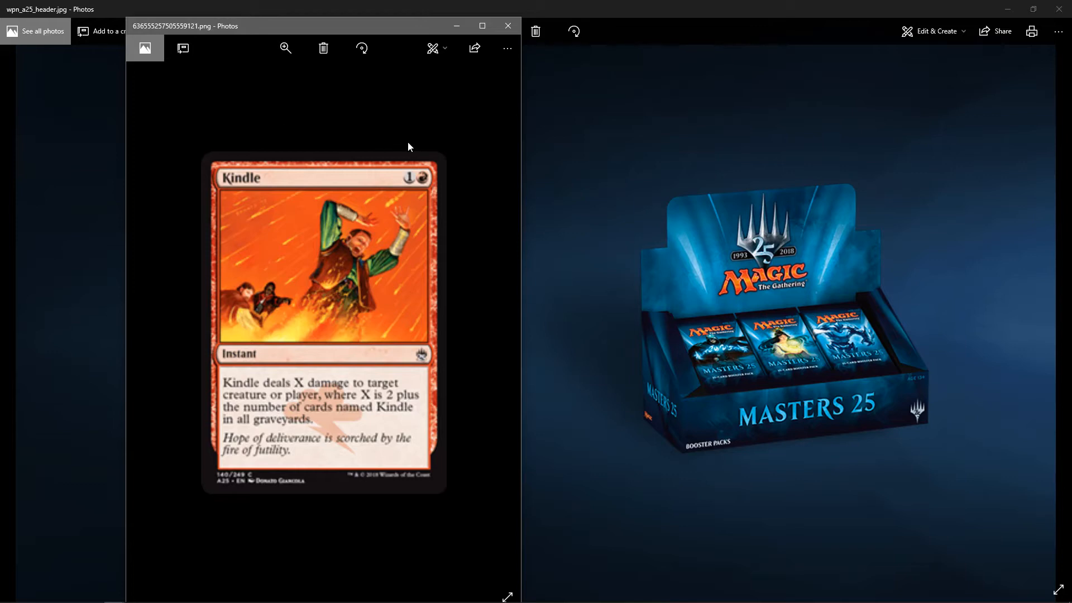
mouse_move(406, 418)
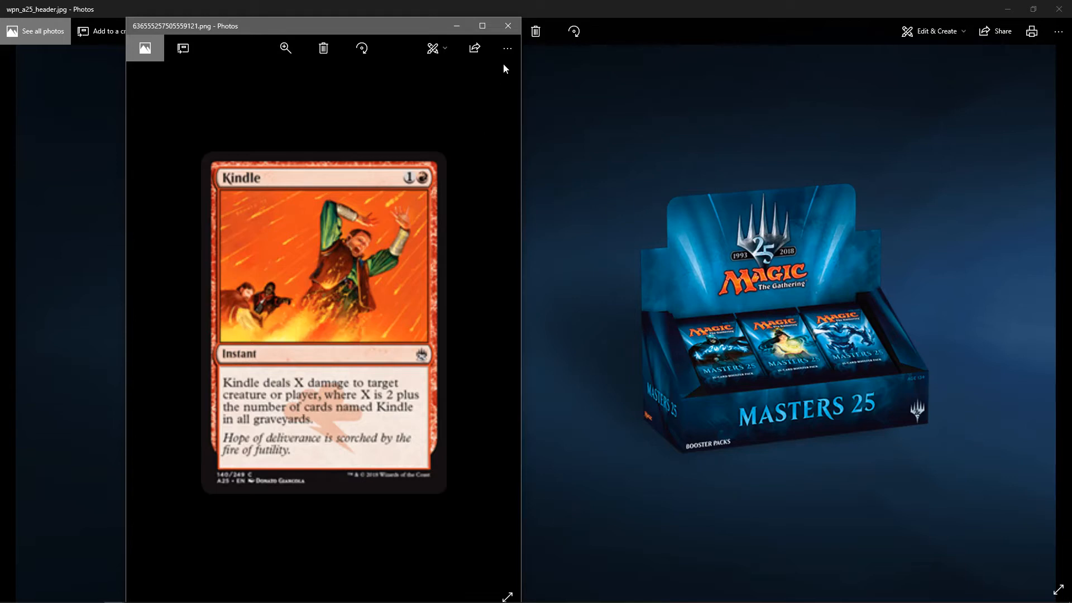
mouse_move(507, 26)
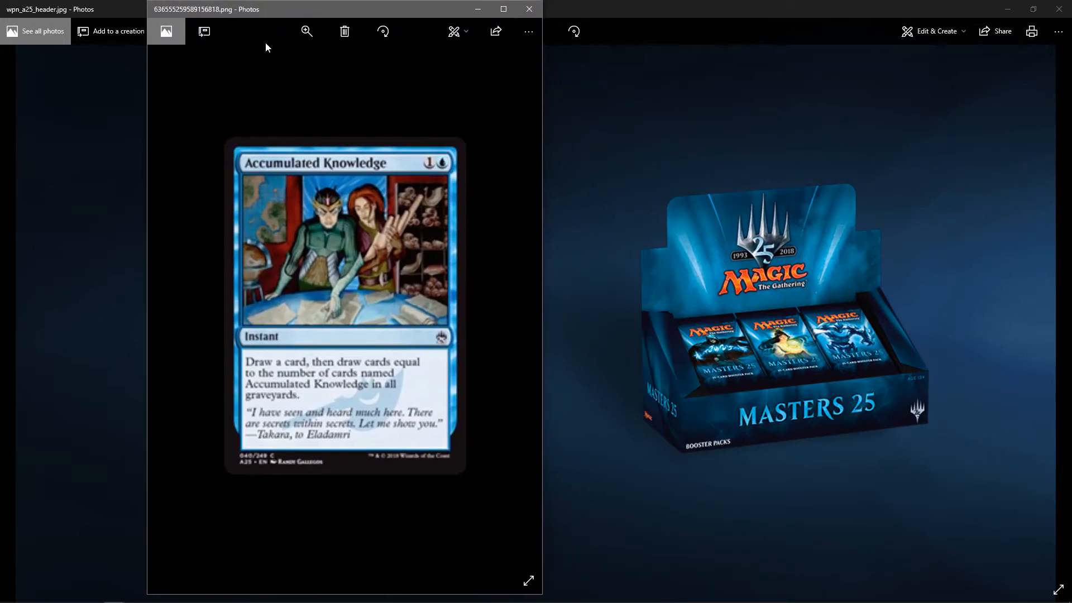
mouse_move(258, 98)
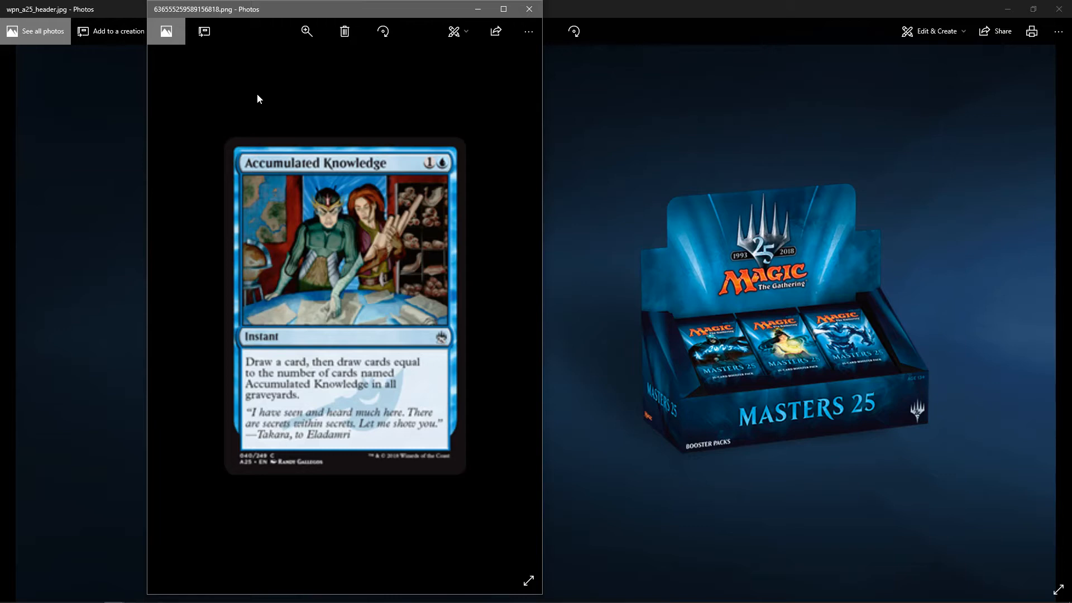
mouse_move(511, 114)
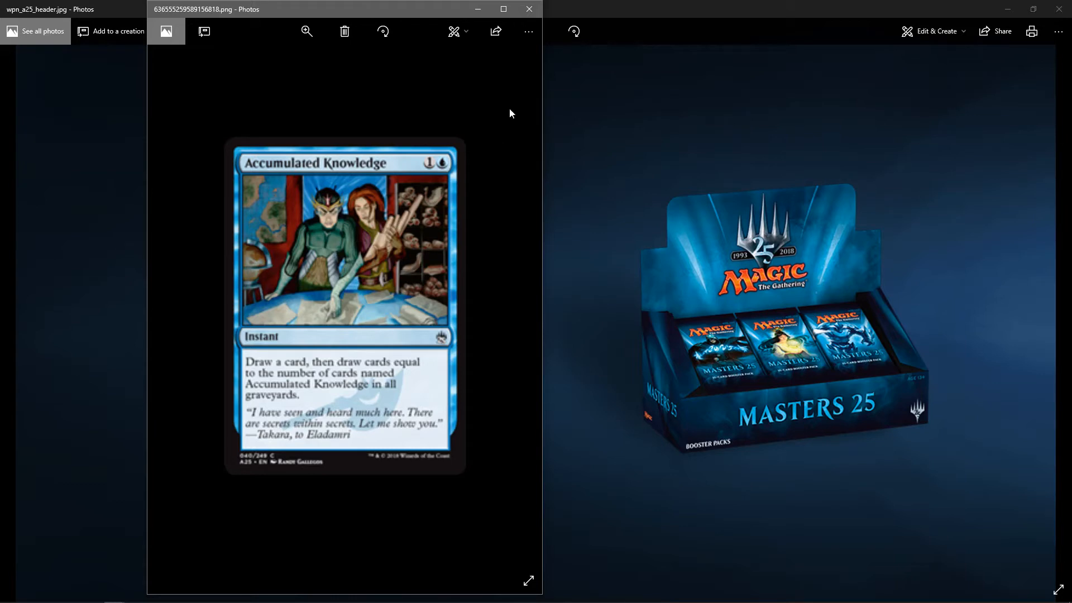
mouse_move(376, 399)
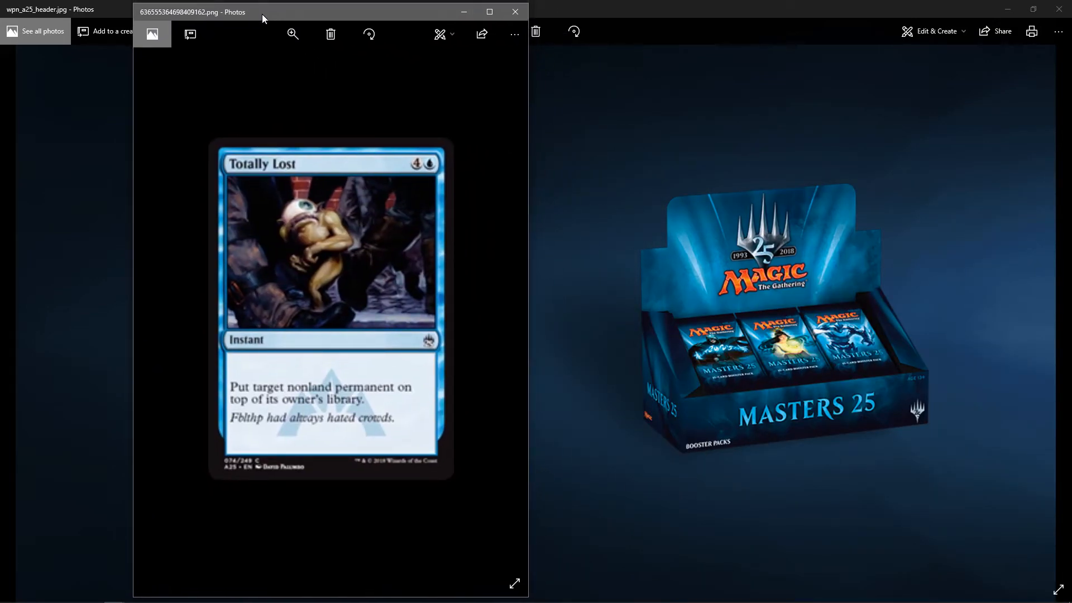
mouse_move(254, 109)
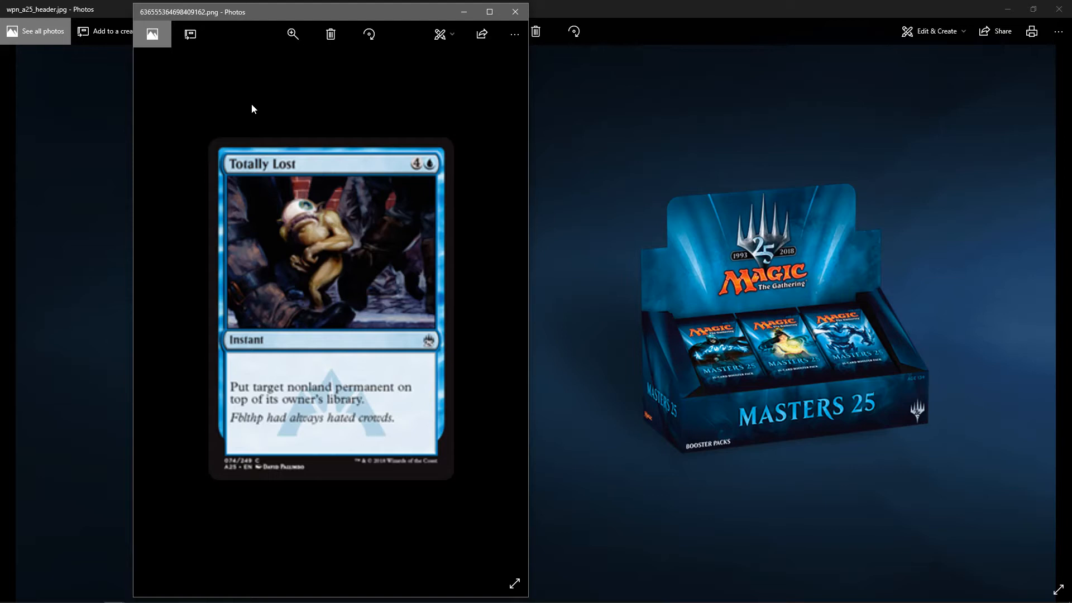
mouse_move(444, 123)
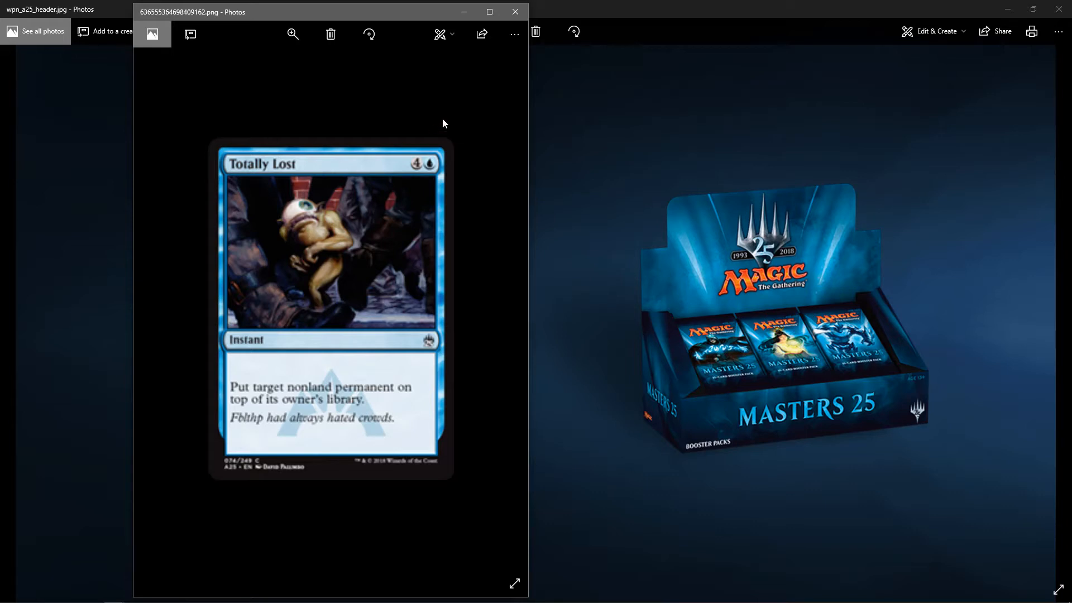
mouse_move(464, 142)
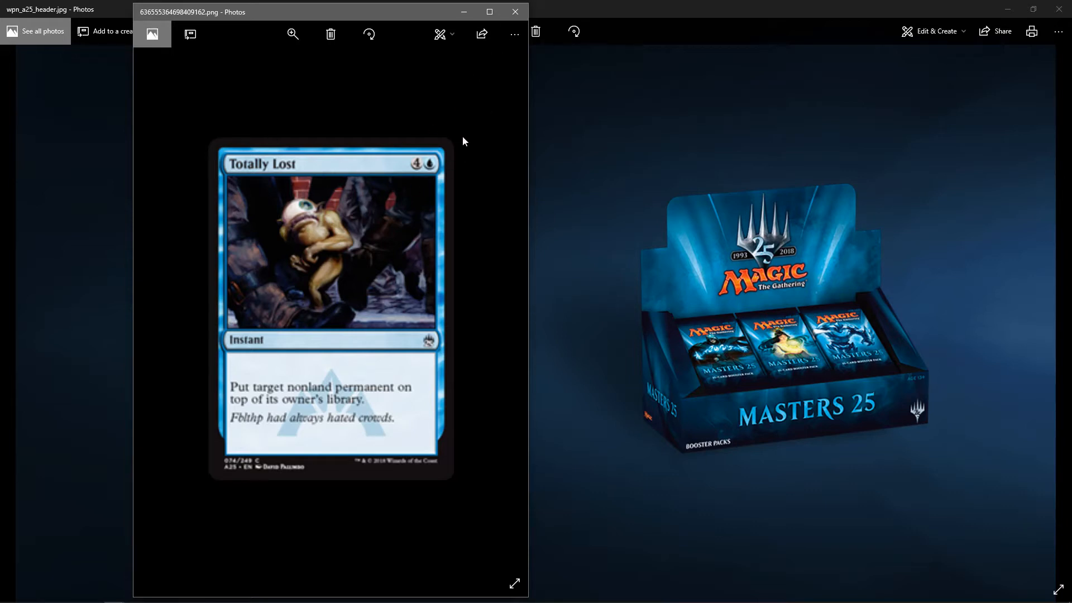
mouse_move(514, 12)
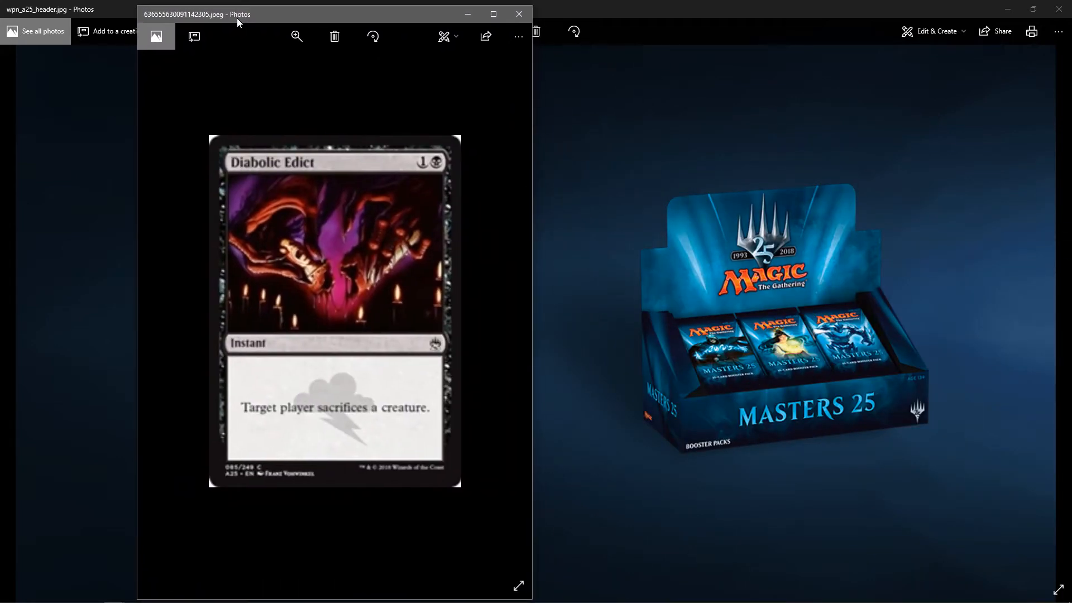
mouse_move(223, 97)
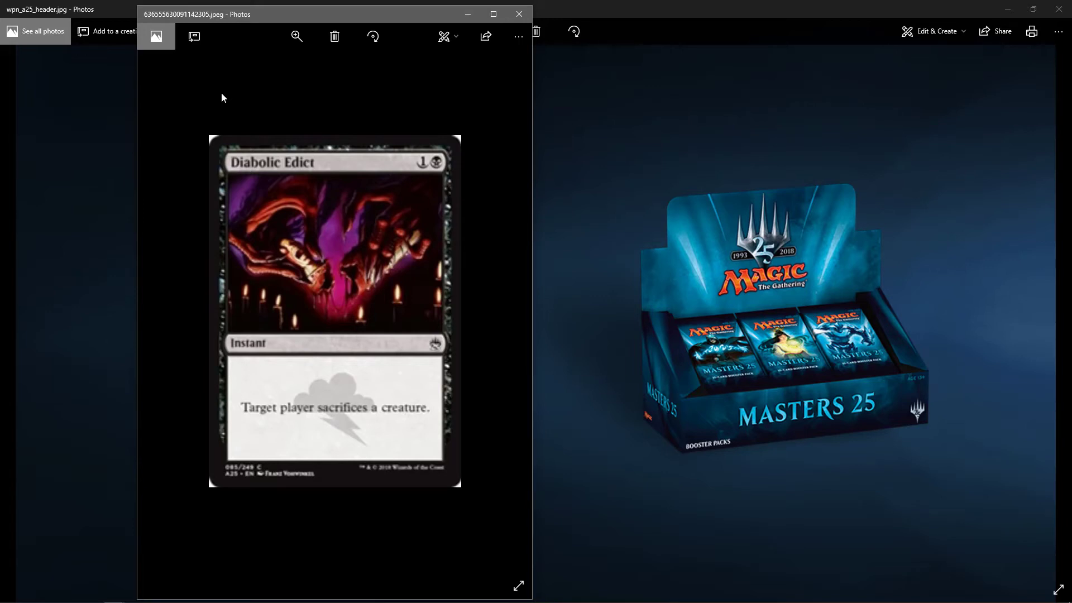
mouse_move(484, 120)
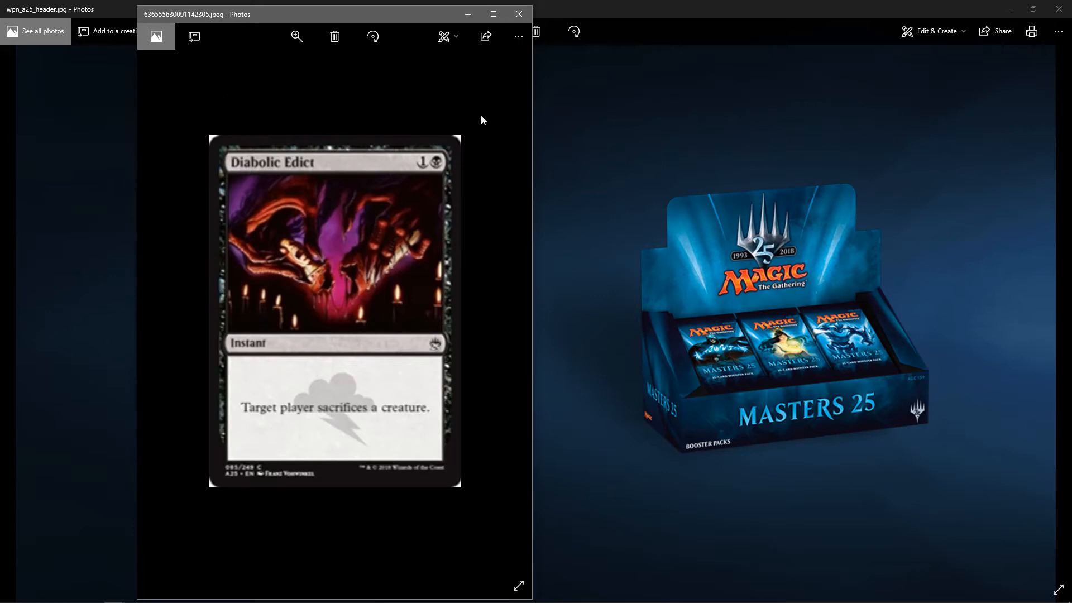
mouse_move(460, 105)
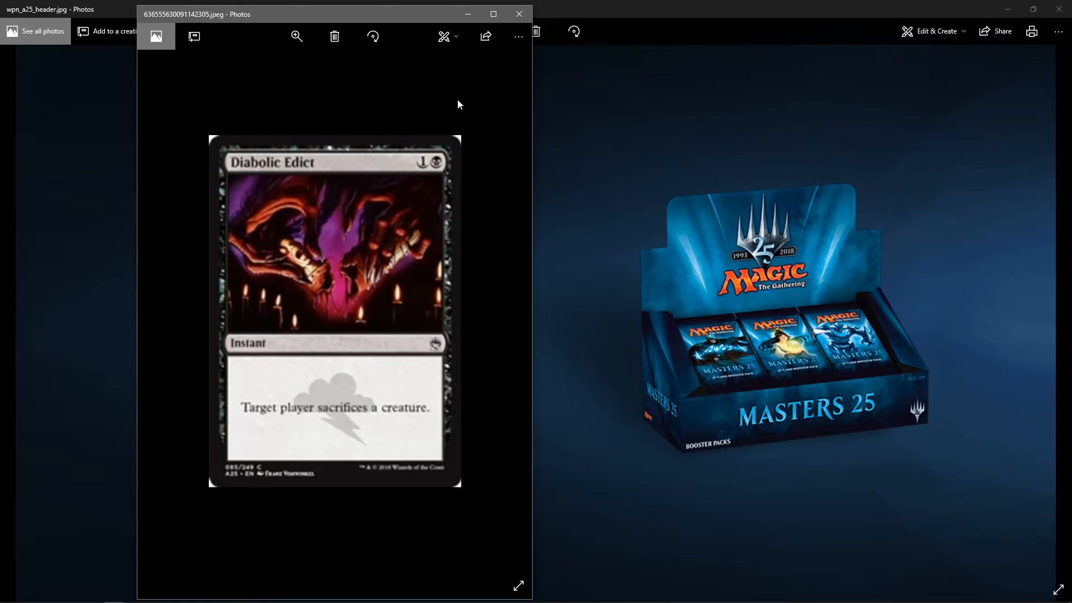
mouse_move(465, 107)
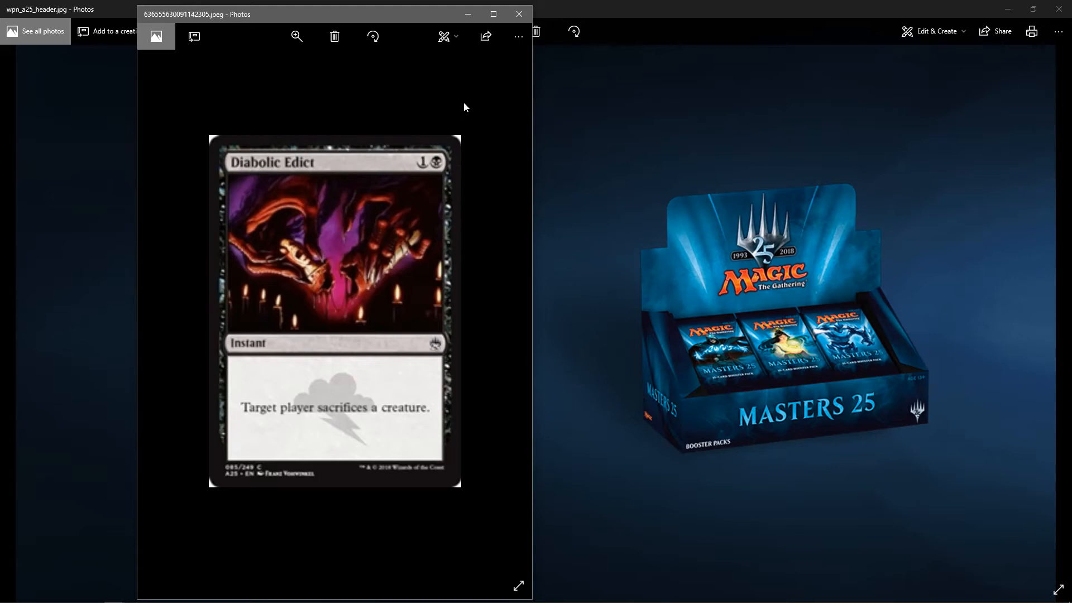
- Close the Diabolic Edict card so the Ghost Ship card image shows
click(518, 13)
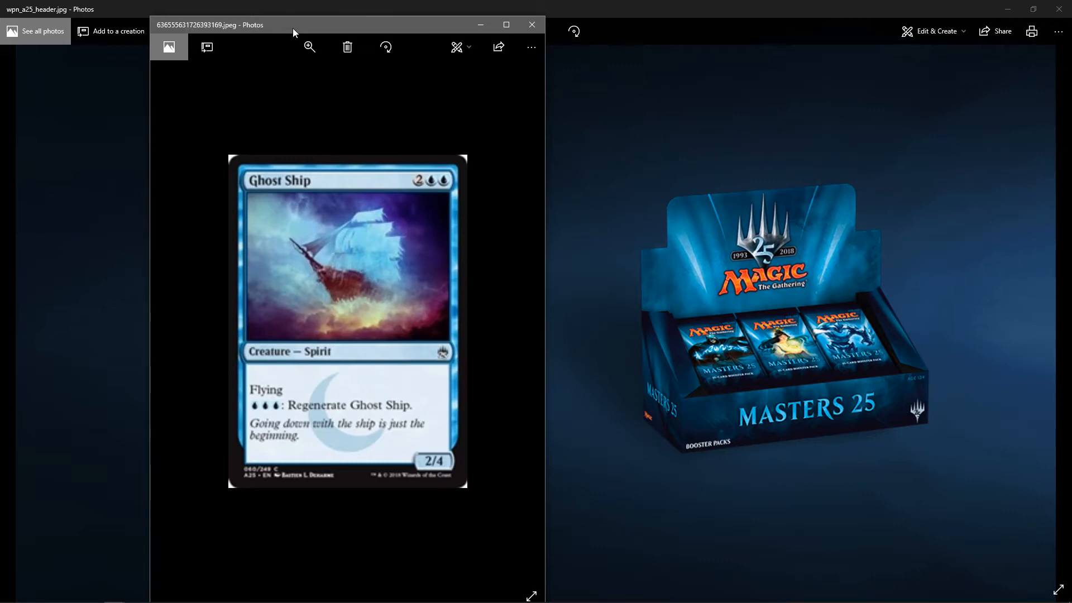
mouse_move(369, 34)
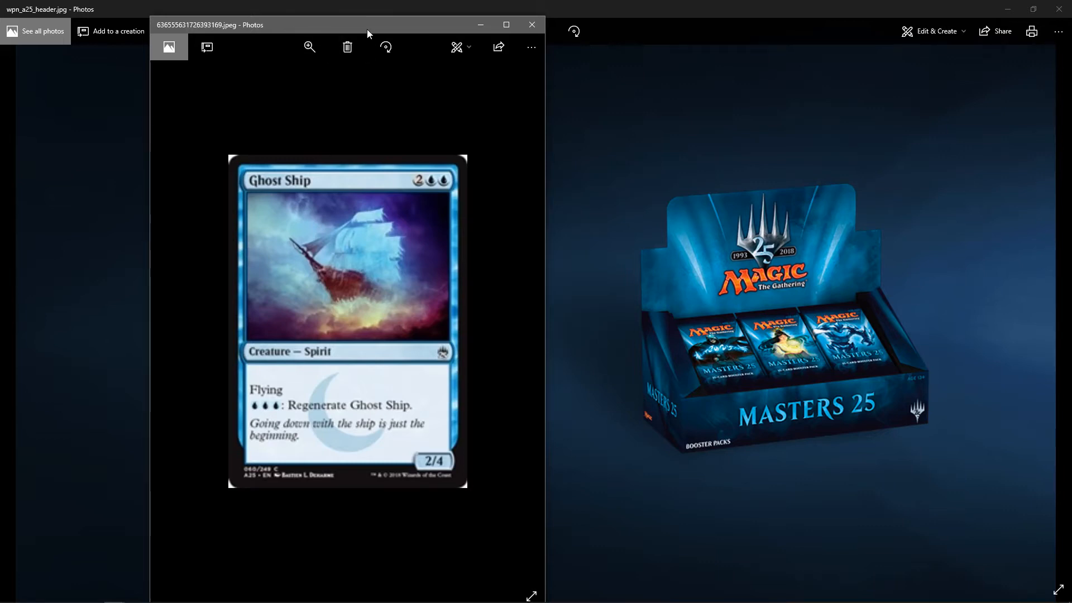
- Close the Ghost Ship card and shift the Erg Raiders window left beside the header
click(532, 24)
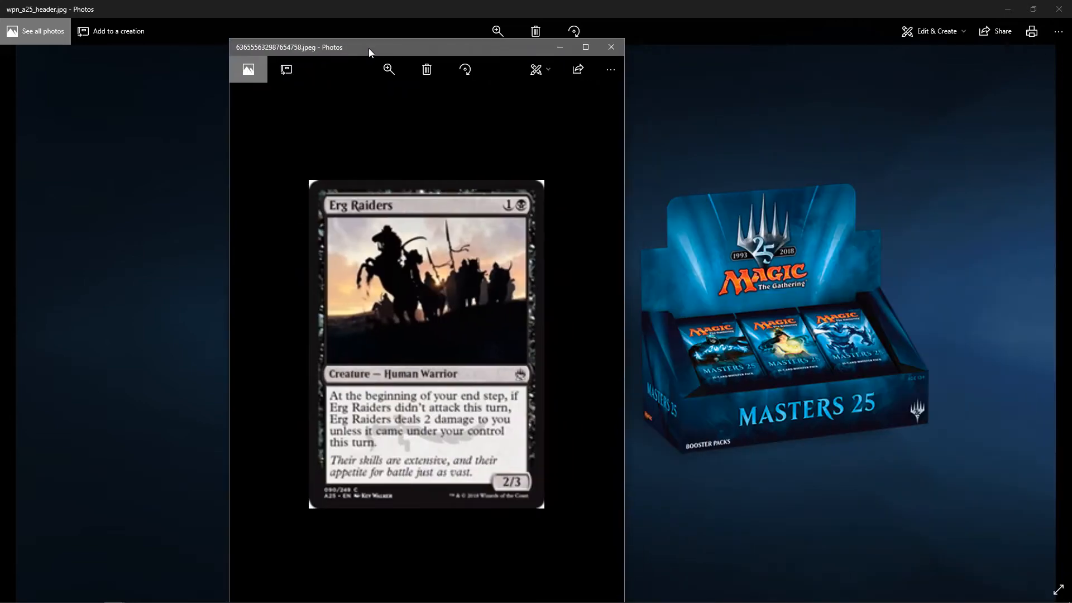
drag(370, 46, 288, 15)
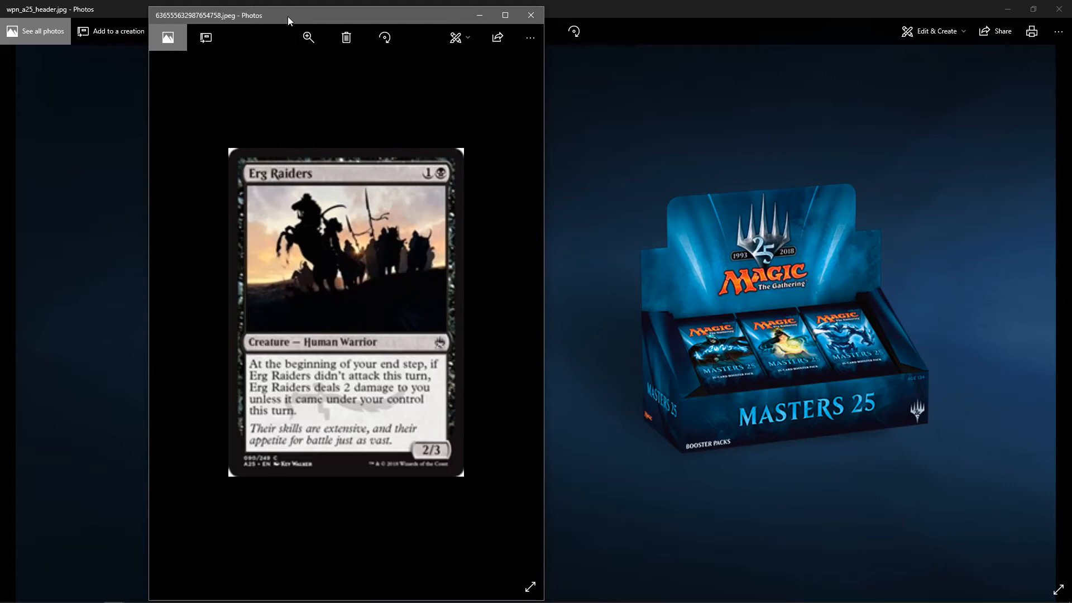
mouse_move(322, 141)
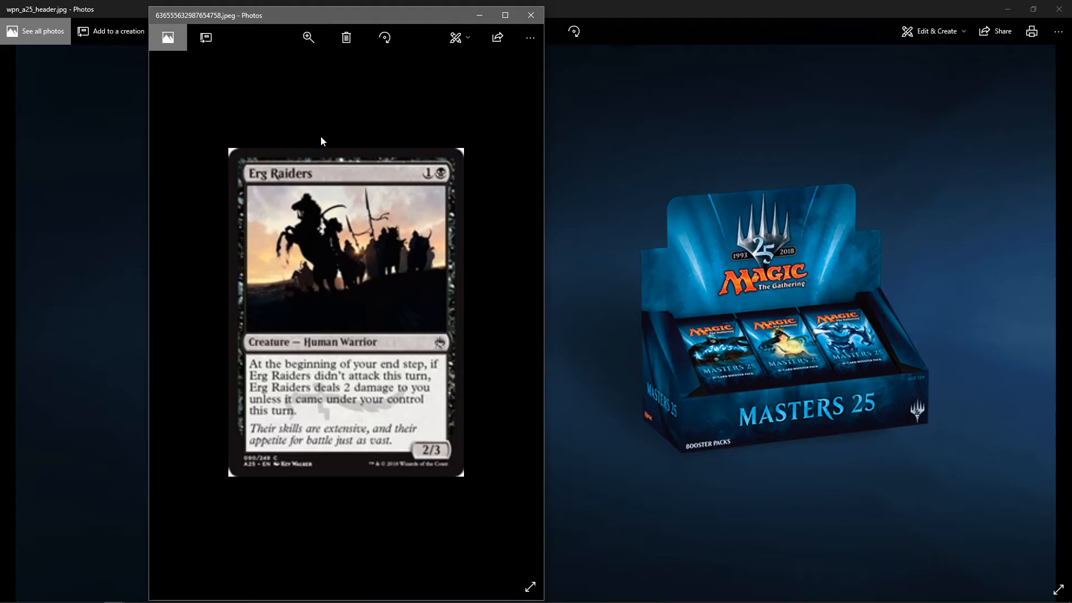
mouse_move(502, 120)
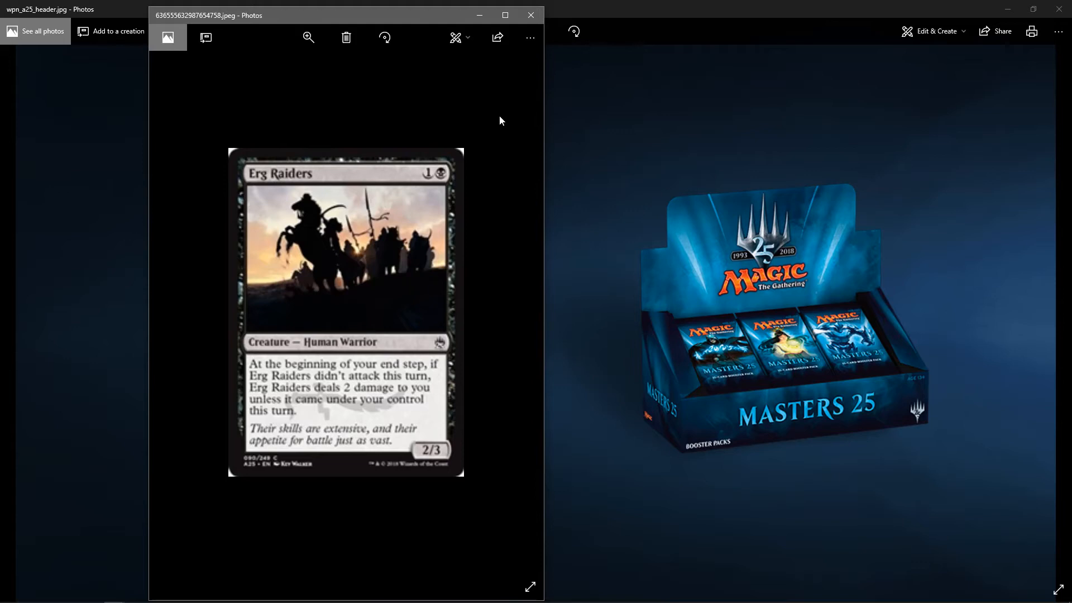
mouse_move(530, 16)
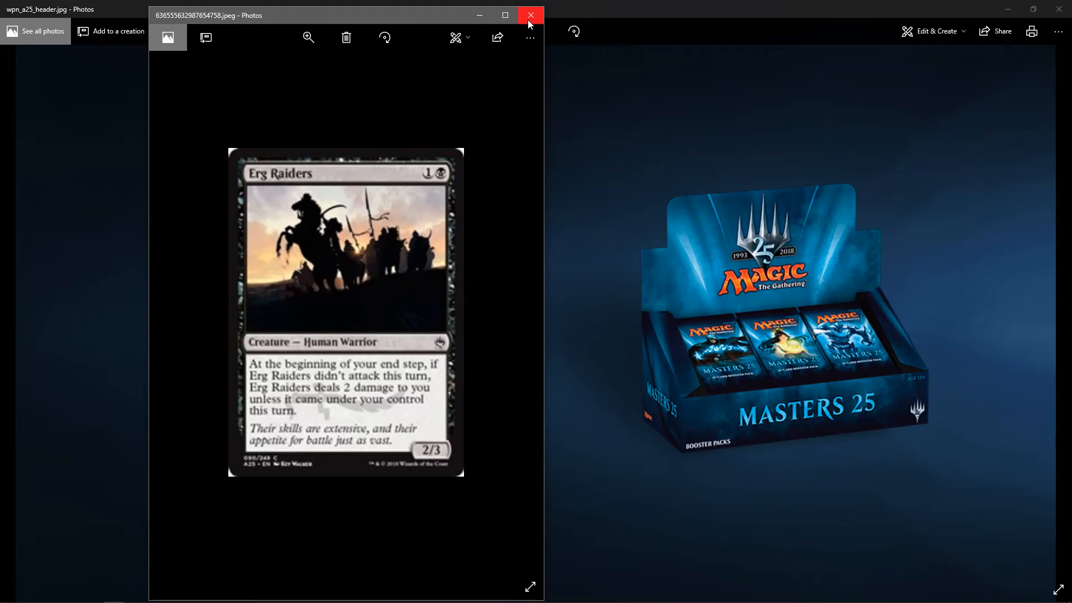
- Close the Erg Raiders card, then the Stangg card, revealing Simian Spirit Guide
click(531, 16)
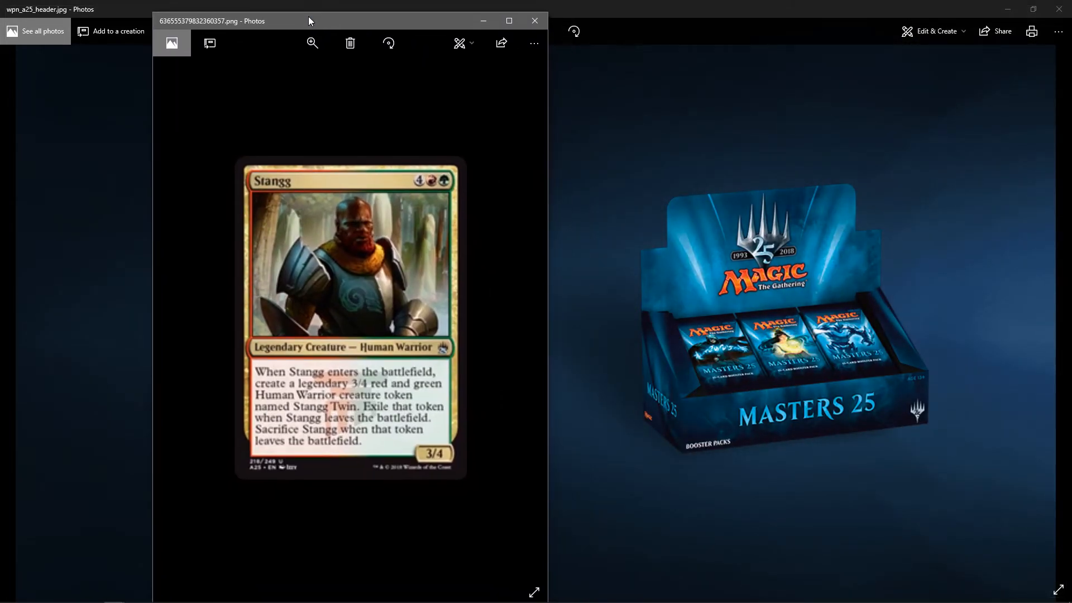
mouse_move(304, 107)
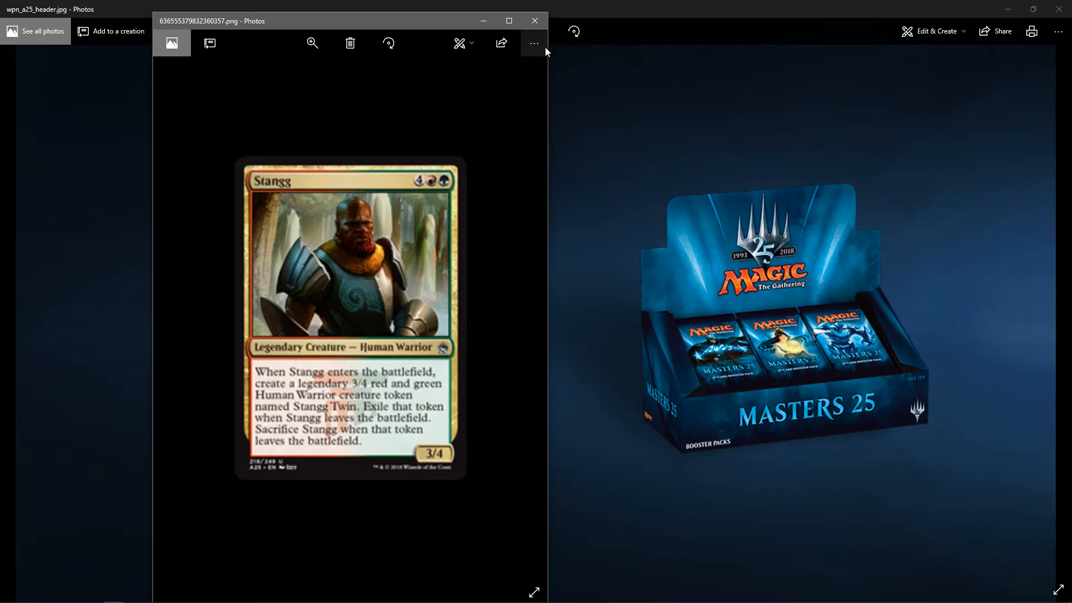
click(533, 21)
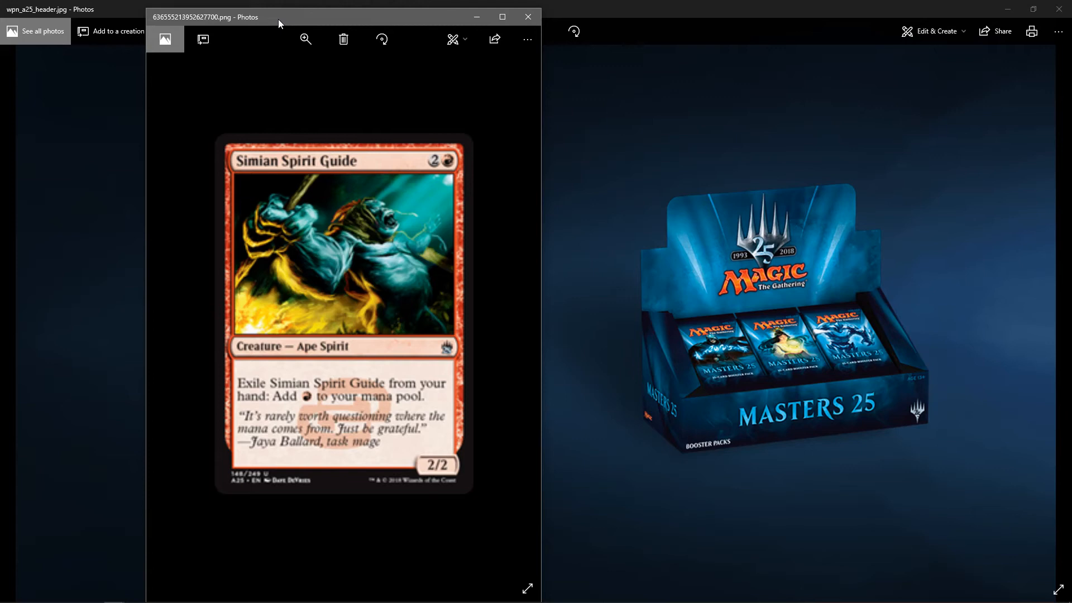
mouse_move(440, 106)
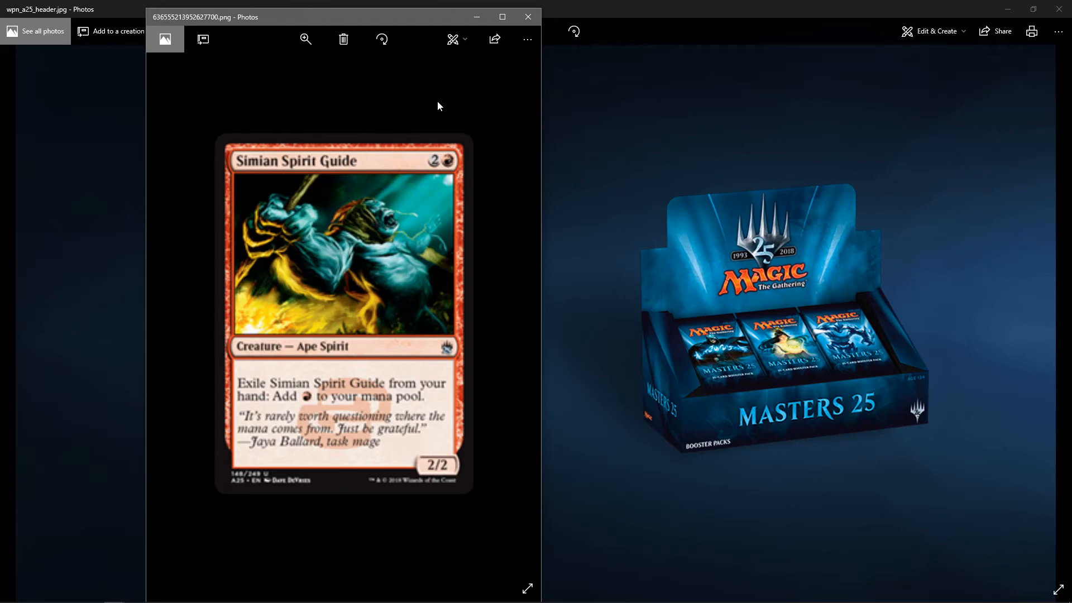
mouse_move(527, 17)
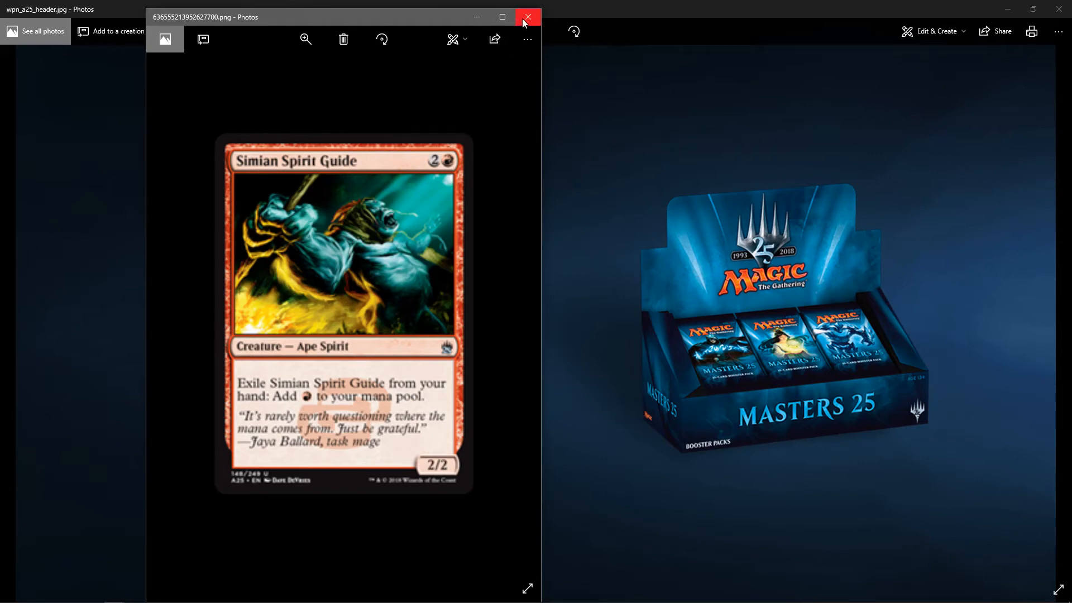
- Close the Simian Spirit Guide card so the Cloudblazer card shows
click(527, 17)
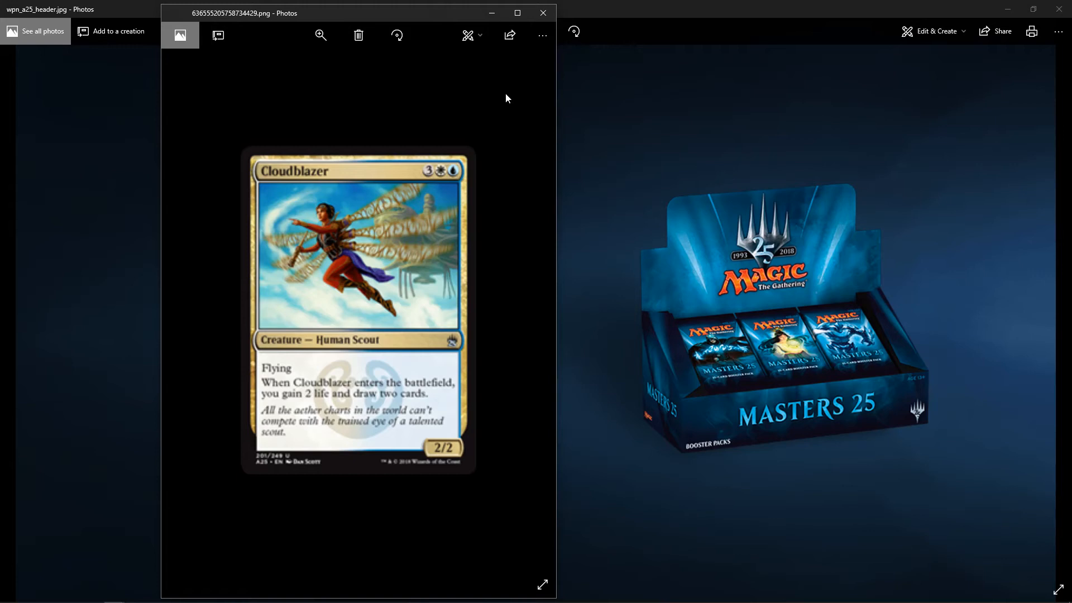
mouse_move(503, 98)
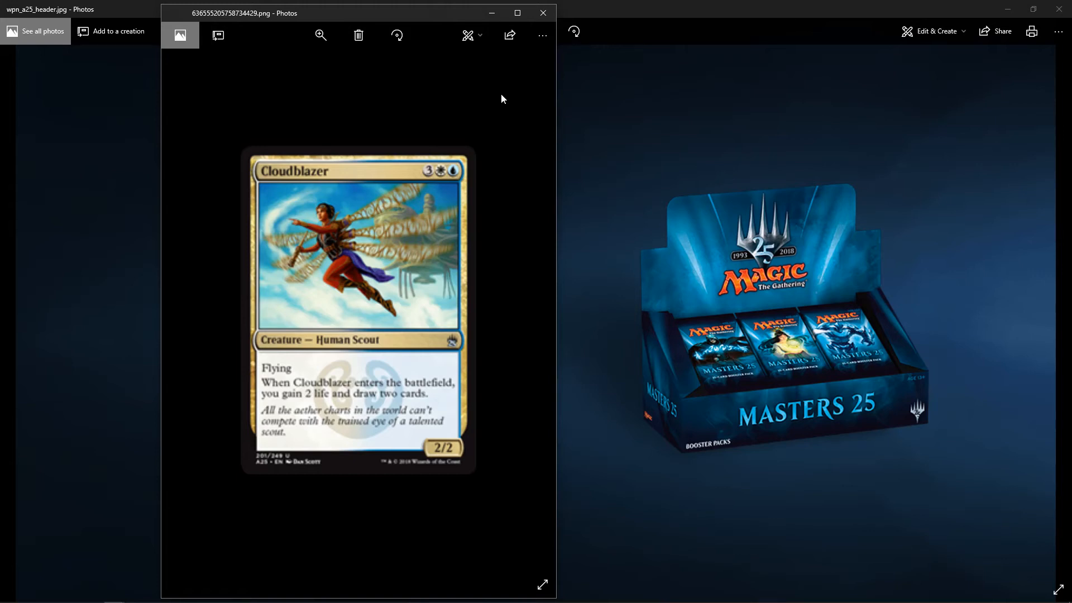
mouse_move(542, 13)
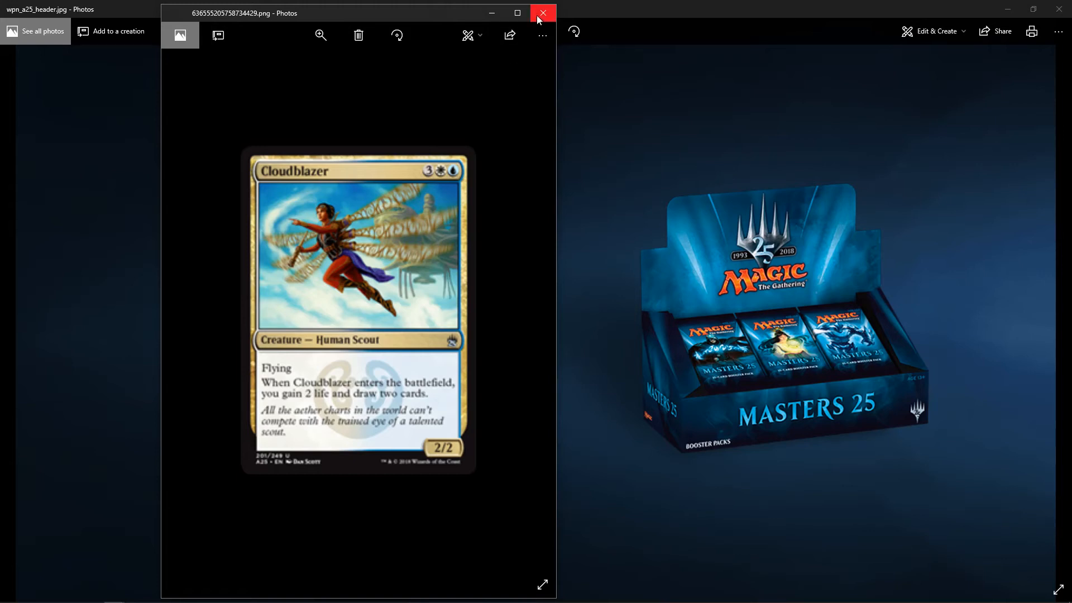
- Close the Cloudblazer card so the Brion Stoutarm card image shows
click(543, 14)
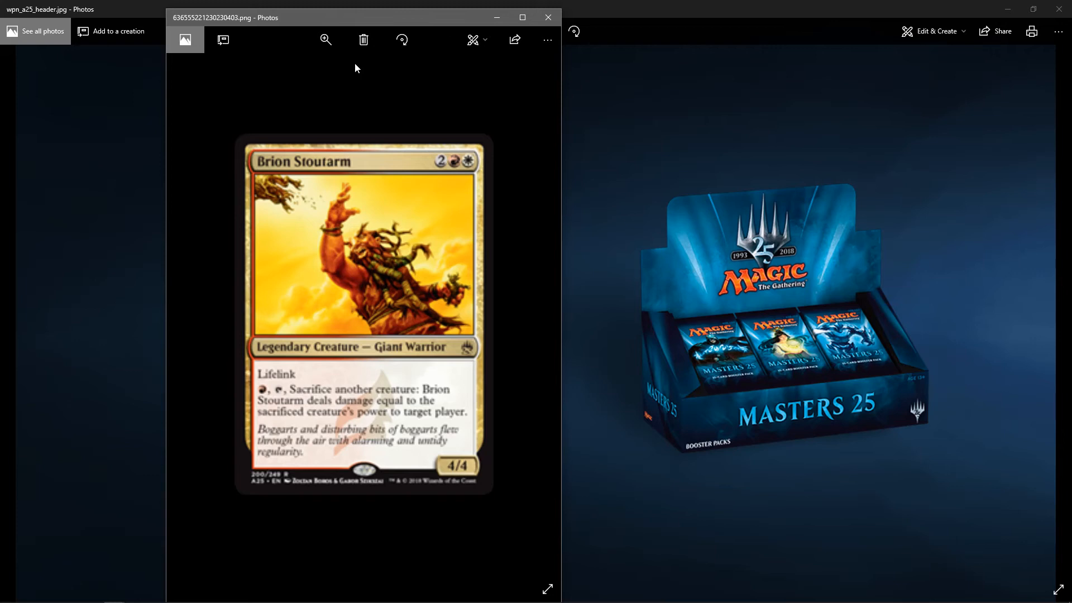
mouse_move(484, 168)
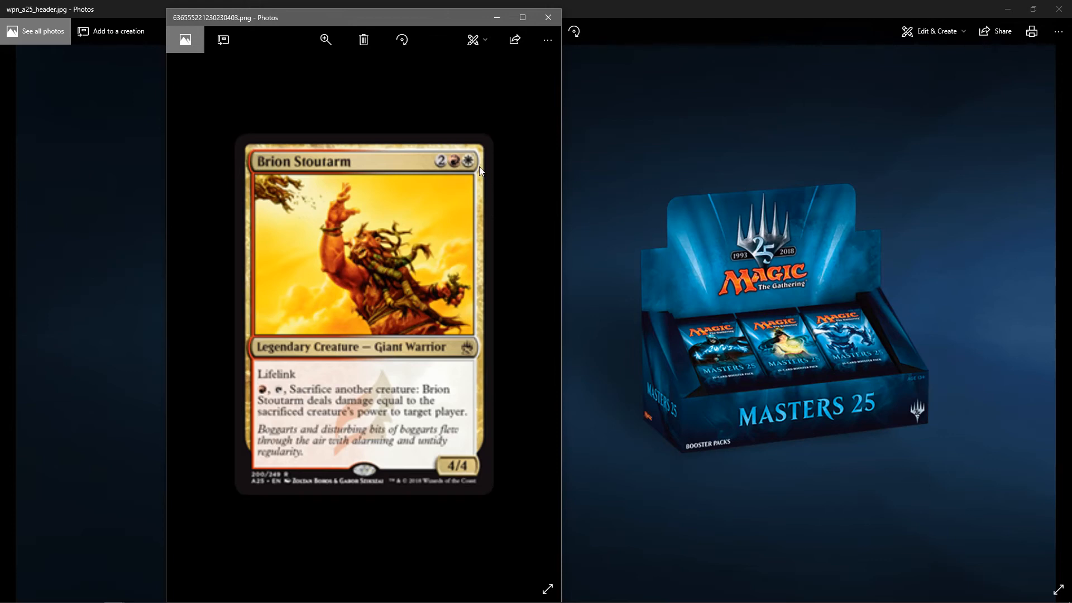
mouse_move(511, 147)
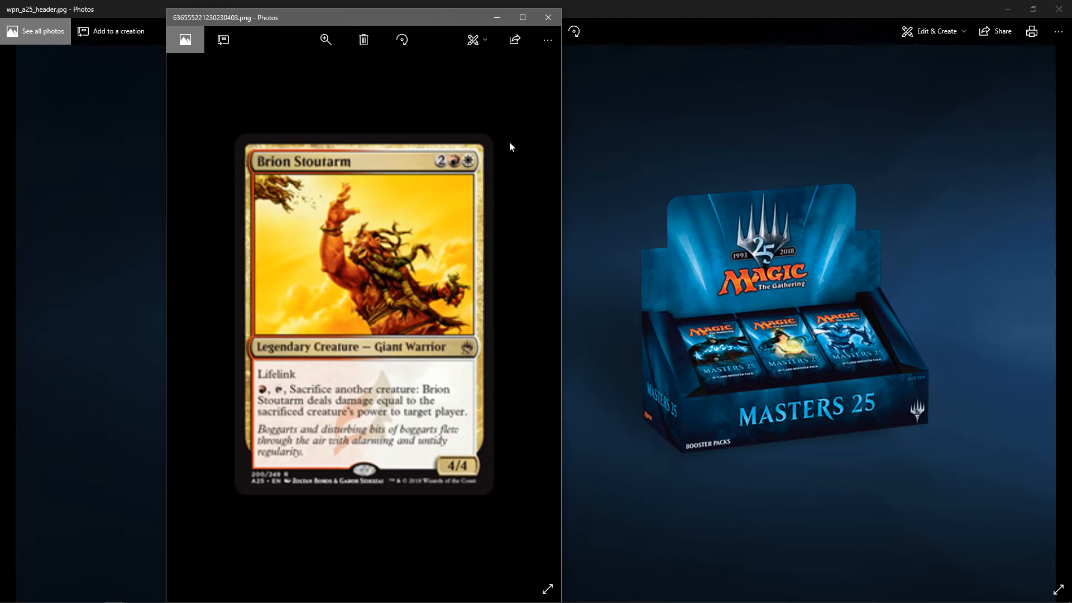
mouse_move(548, 17)
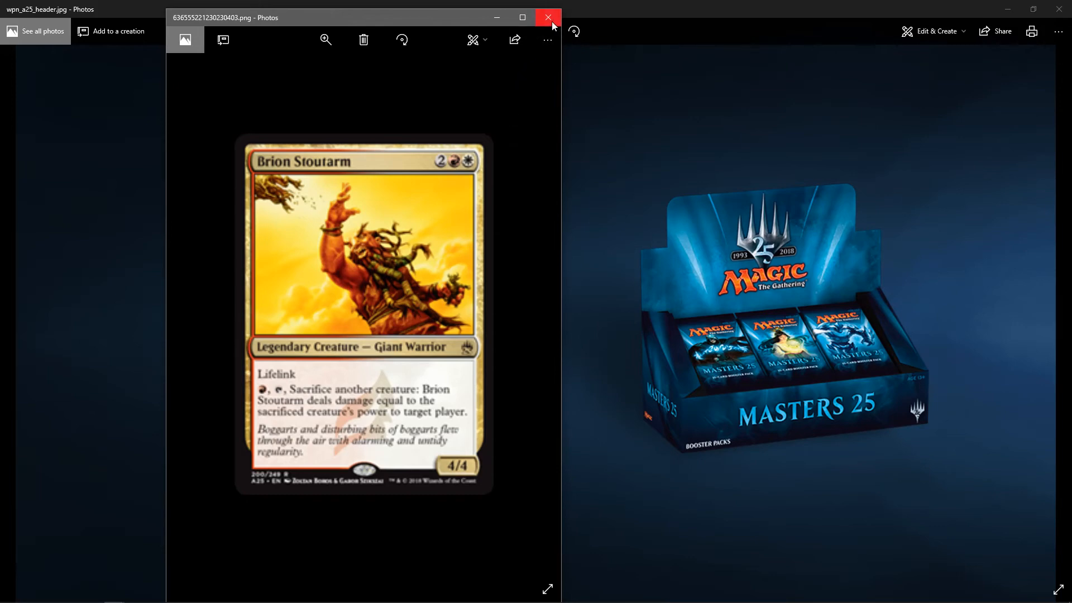
- Close the Brion Stoutarm card so the Notion Thief card image shows
click(547, 17)
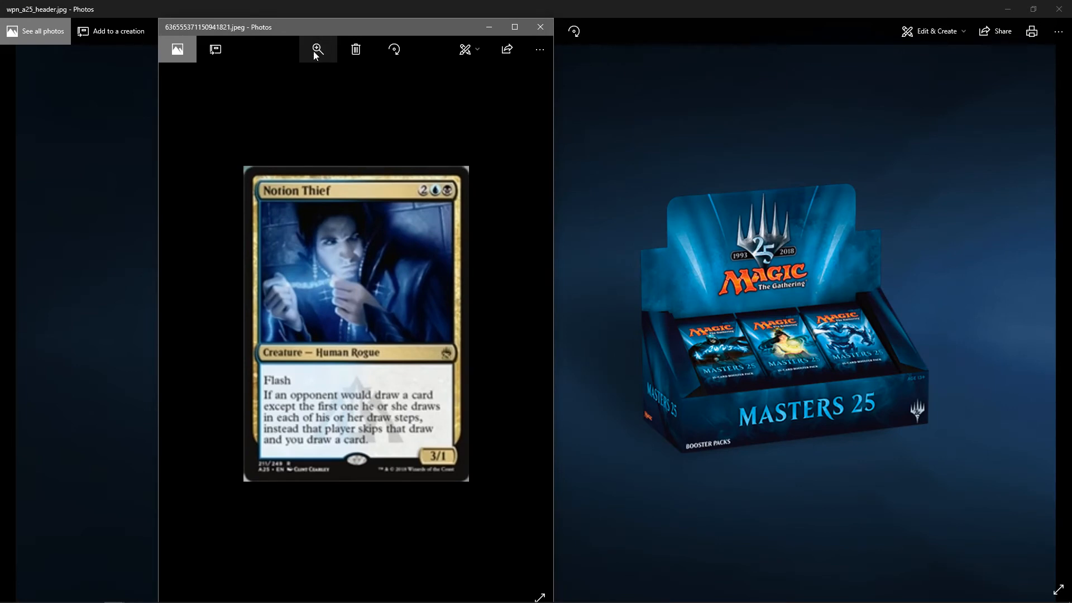
mouse_move(316, 50)
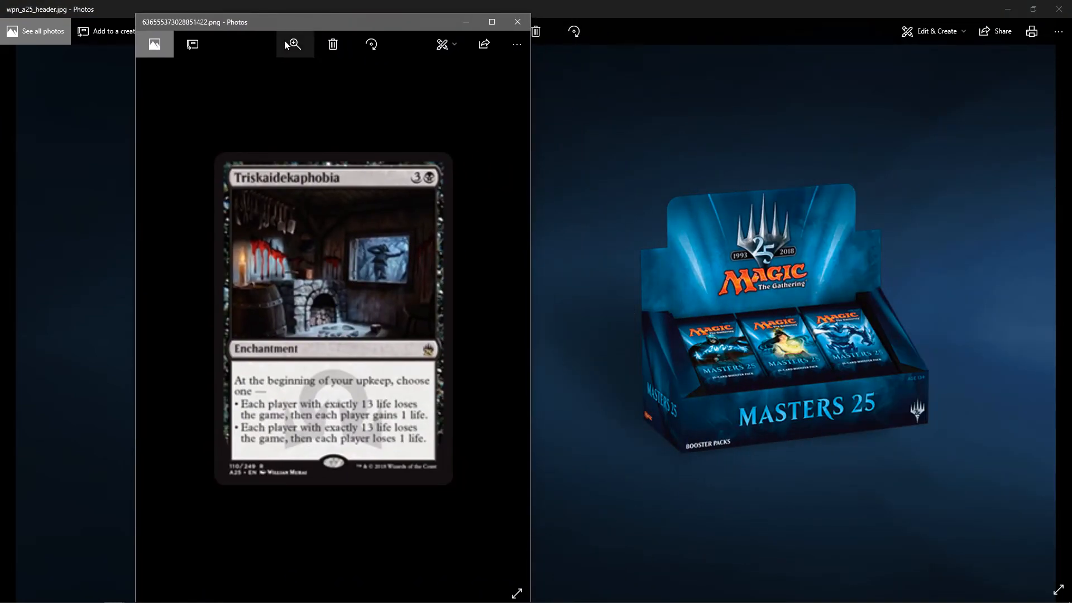
mouse_move(295, 45)
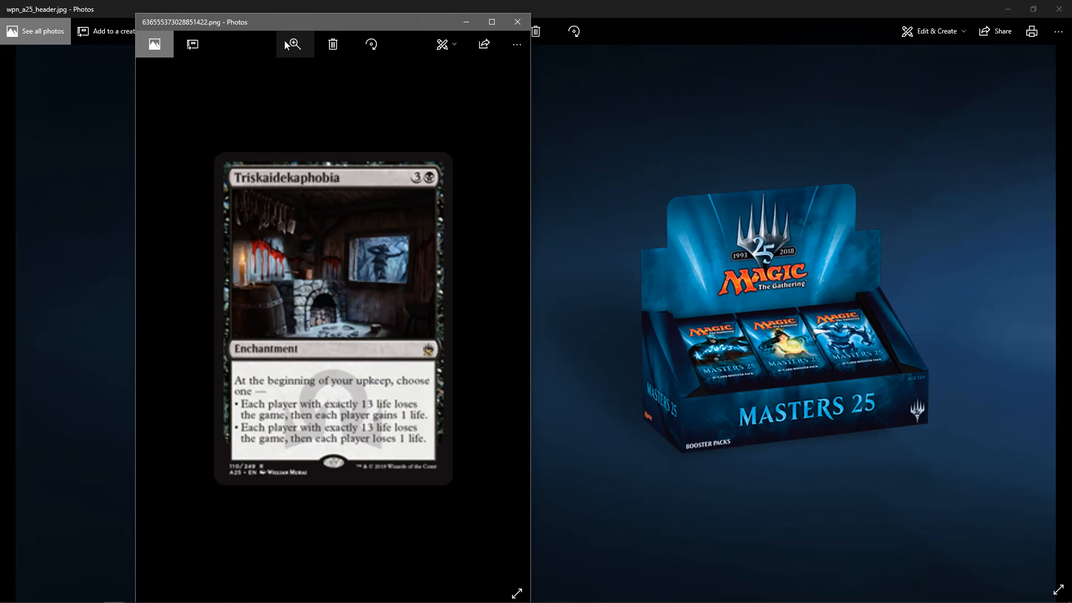
mouse_move(507, 78)
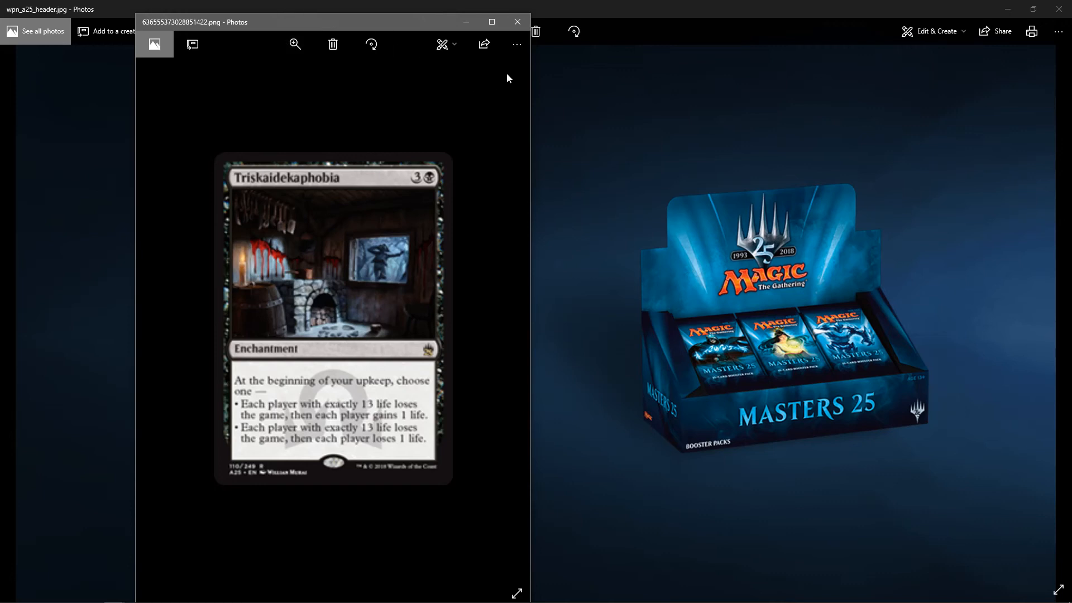
mouse_move(517, 21)
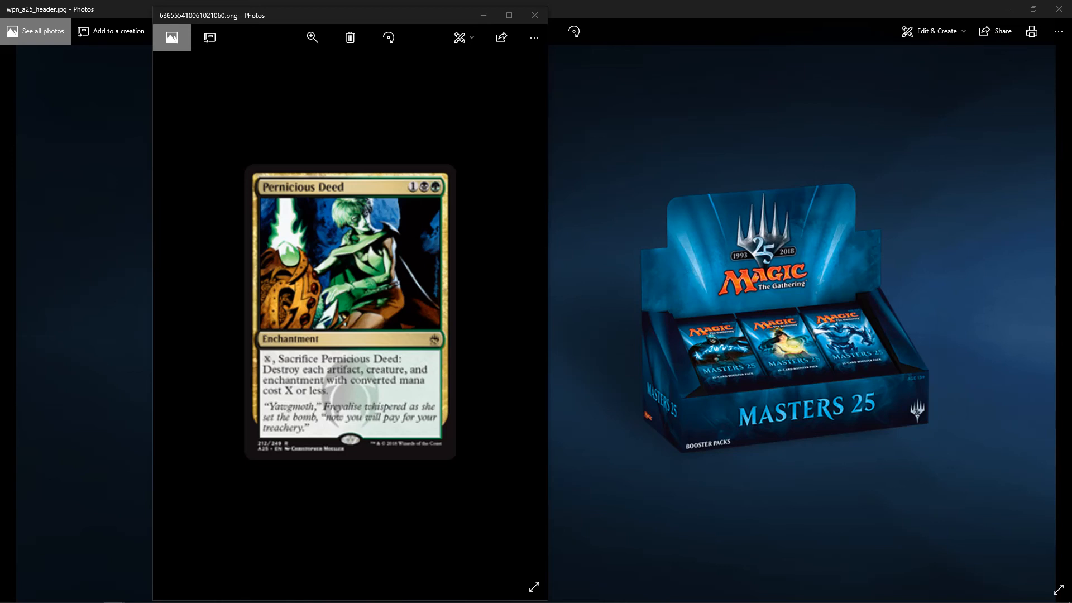
mouse_move(356, 282)
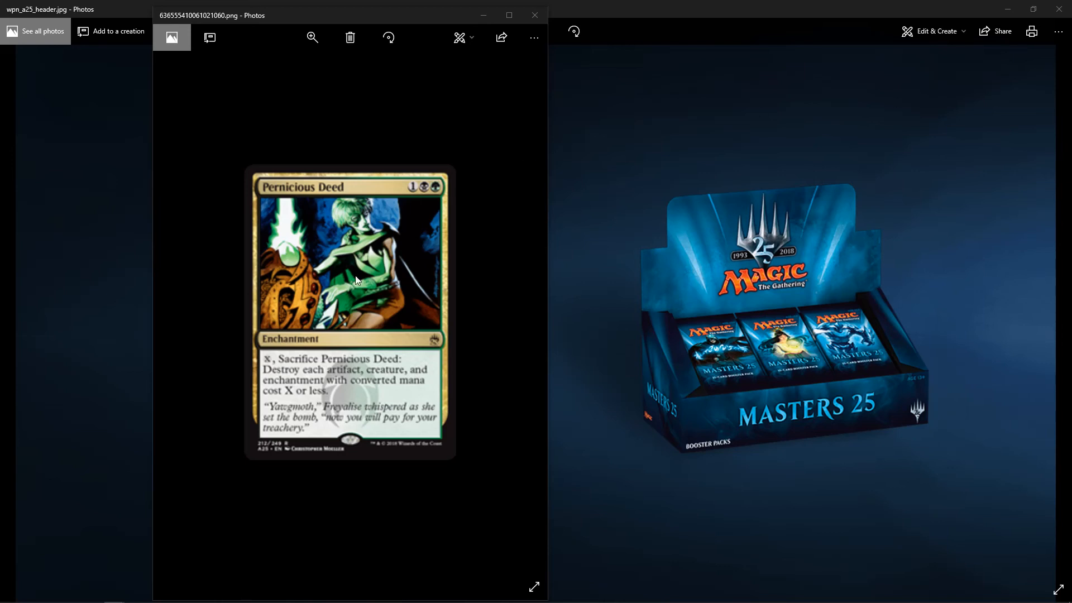
mouse_move(525, 261)
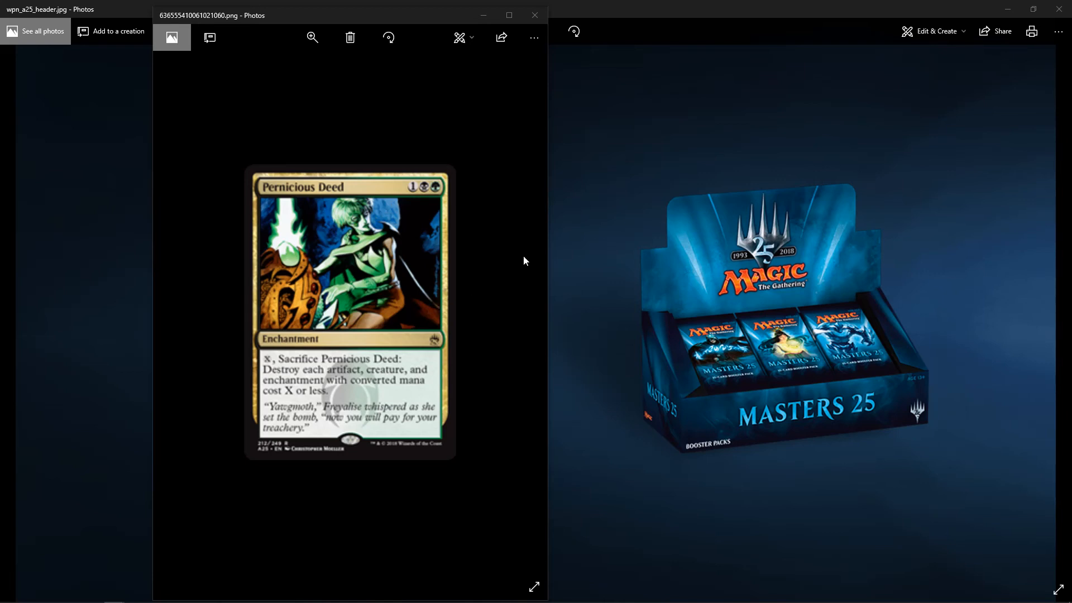
mouse_move(525, 255)
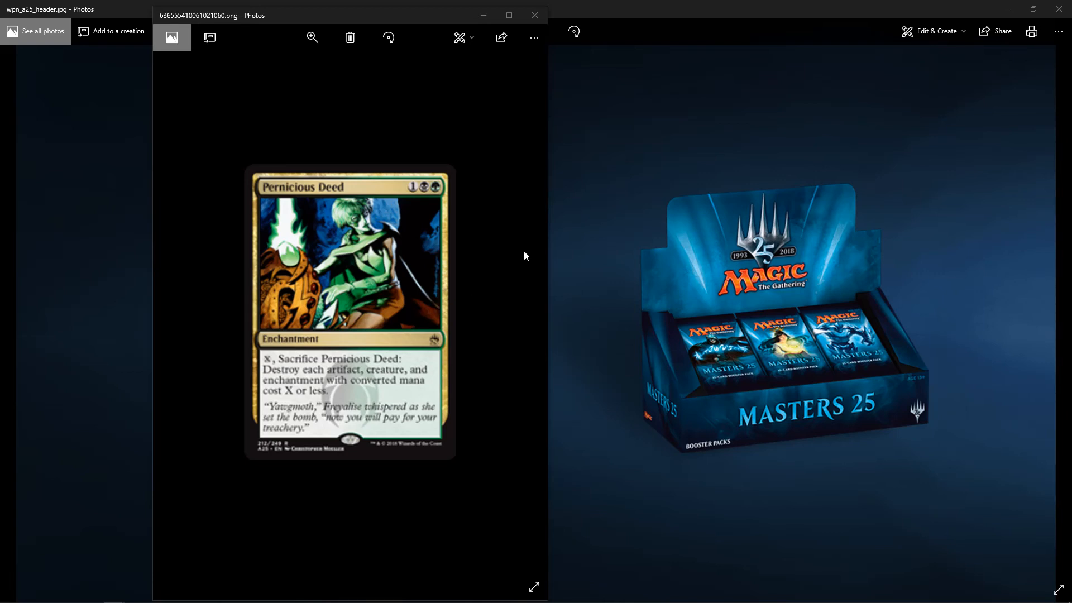
mouse_move(538, 147)
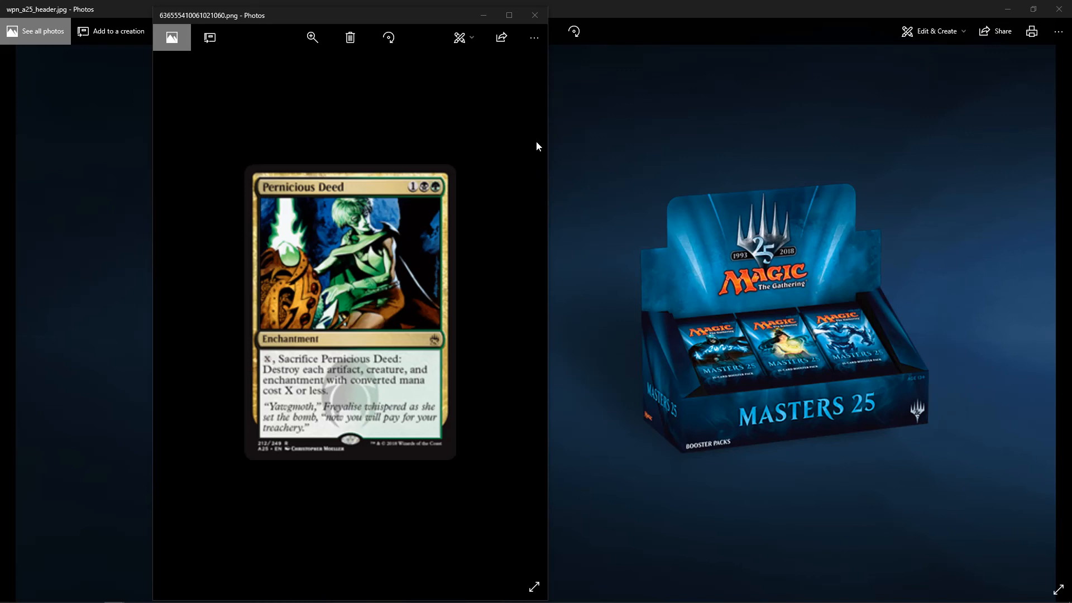
mouse_move(524, 271)
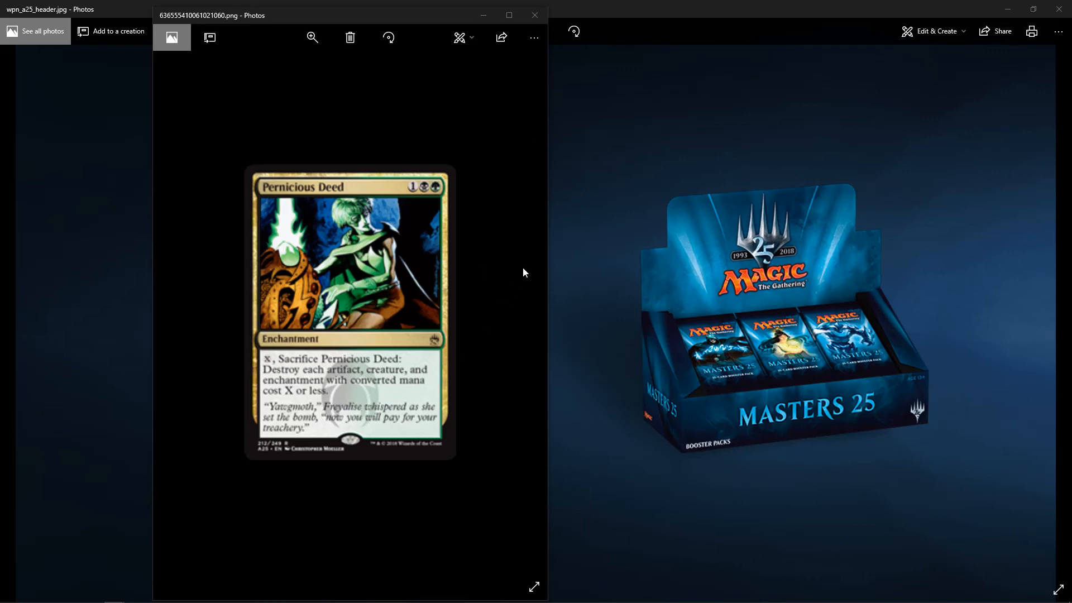
mouse_move(514, 264)
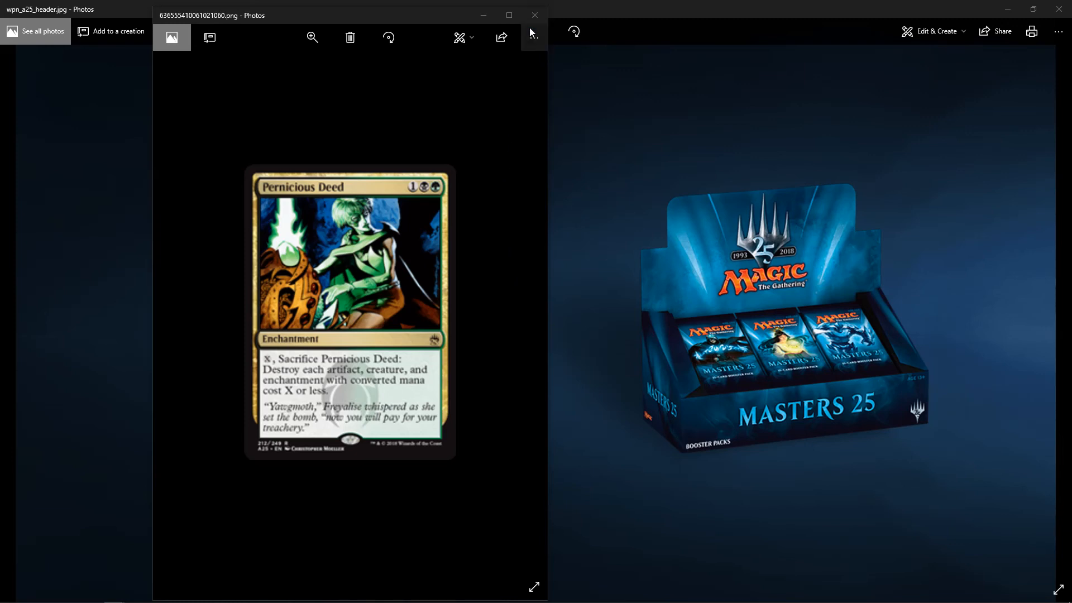
mouse_move(533, 40)
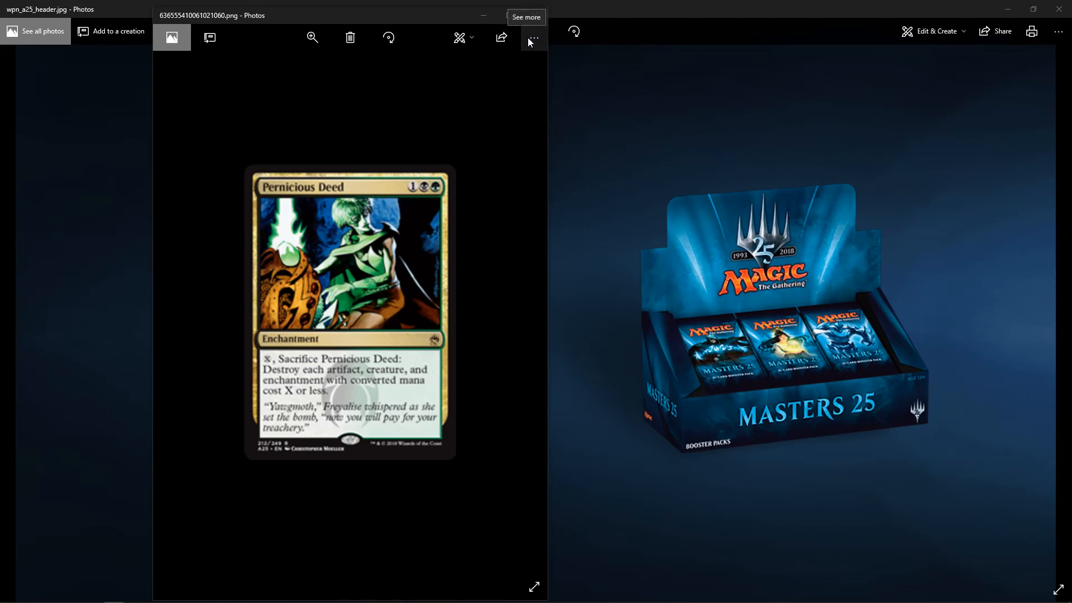
mouse_move(535, 14)
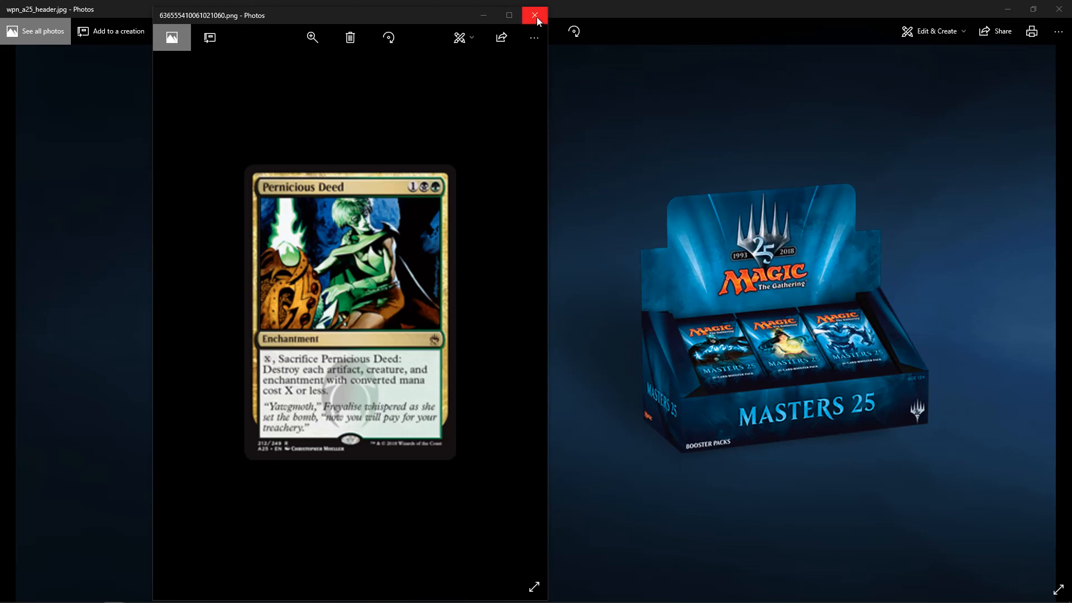
- Close the Pernicious Deed card, then the Plague Wind card, revealing Akroma, Angel of Wrath
click(534, 16)
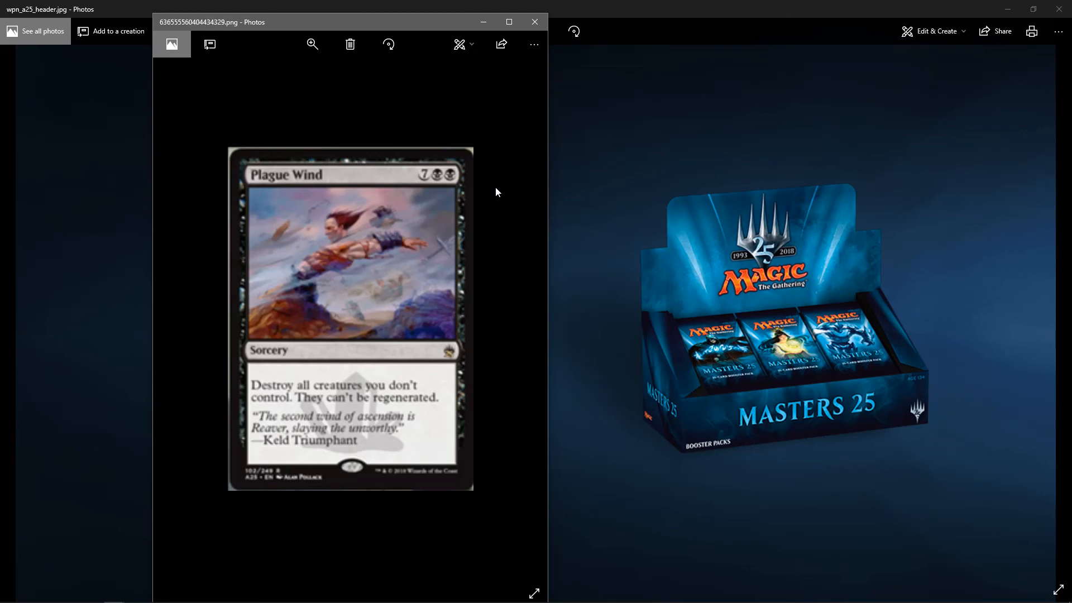
mouse_move(489, 94)
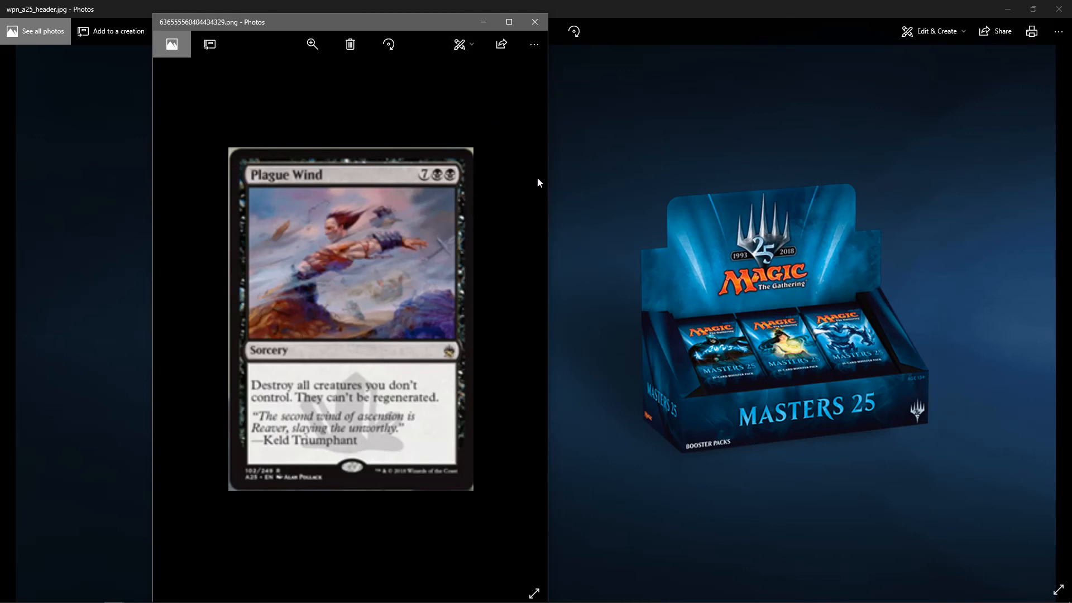
mouse_move(533, 21)
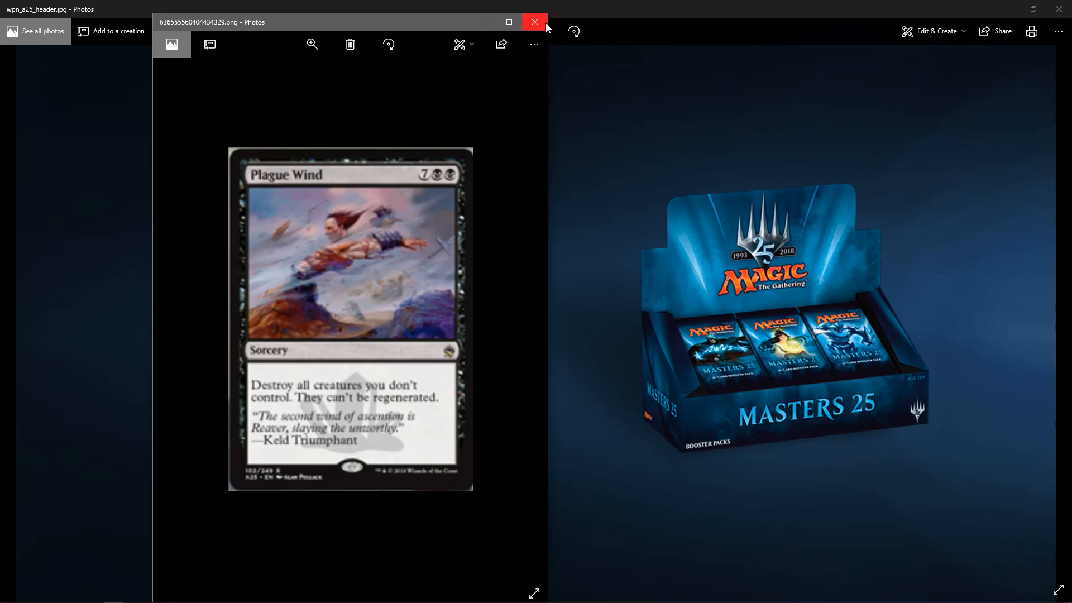
click(535, 21)
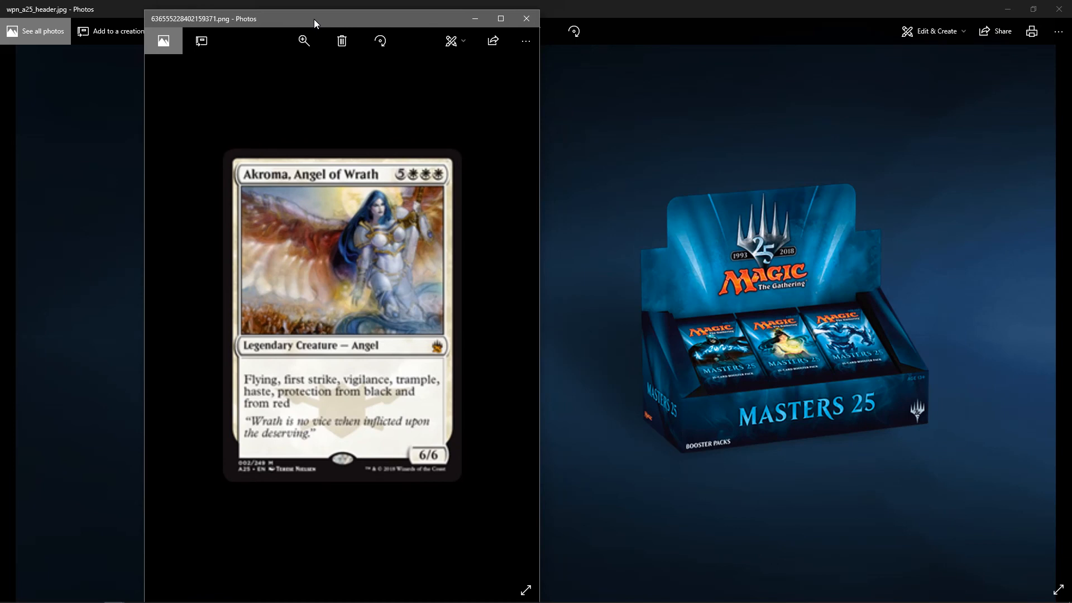
mouse_move(303, 40)
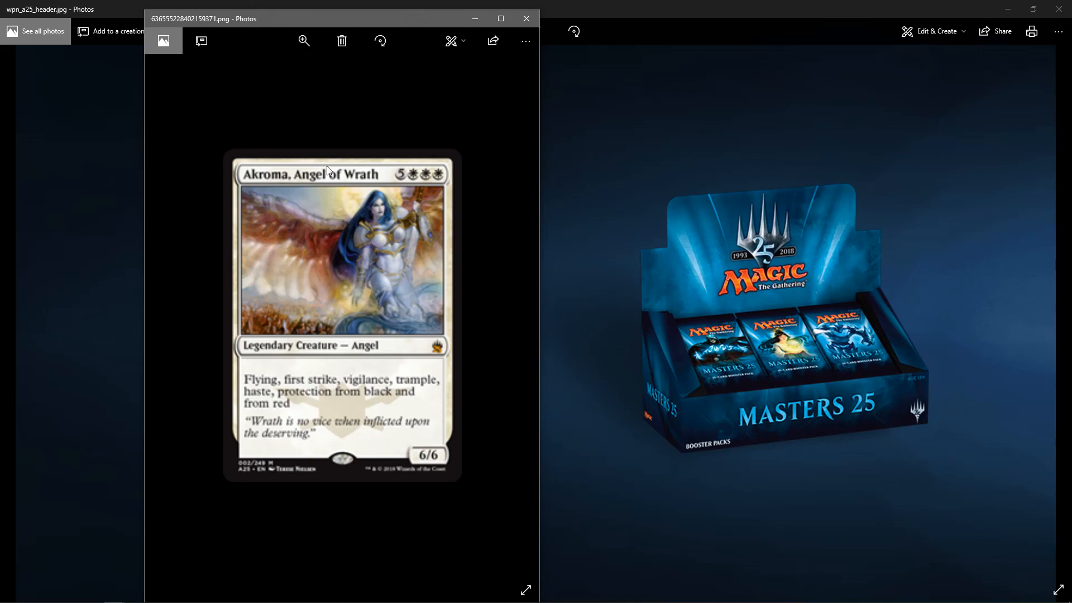
mouse_move(391, 219)
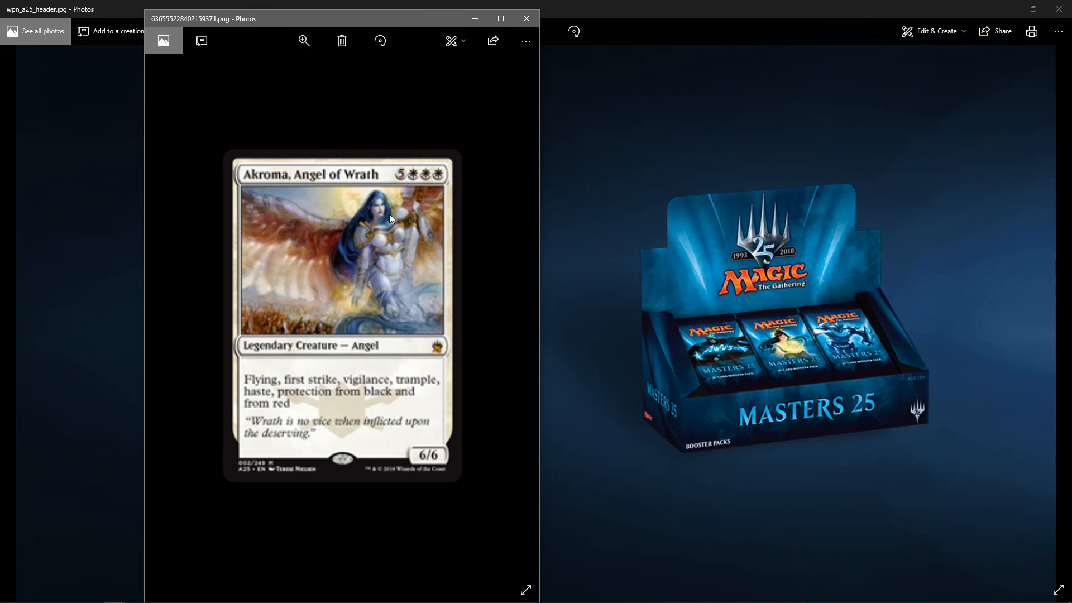
mouse_move(525, 17)
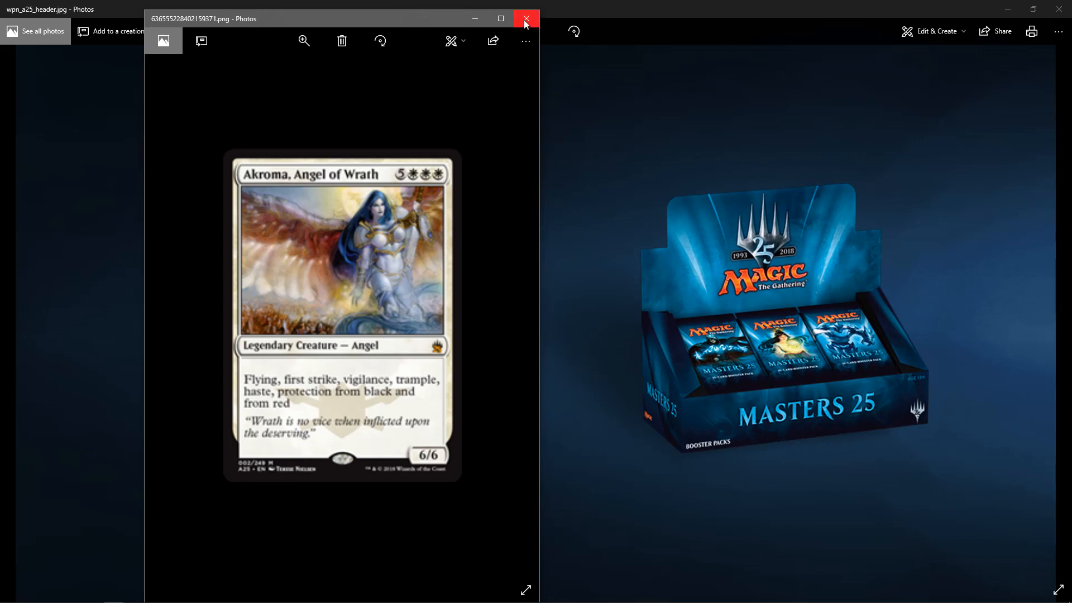
- Close the Akroma, Angel of Wrath card, leaving only the Masters 25 header image
click(525, 17)
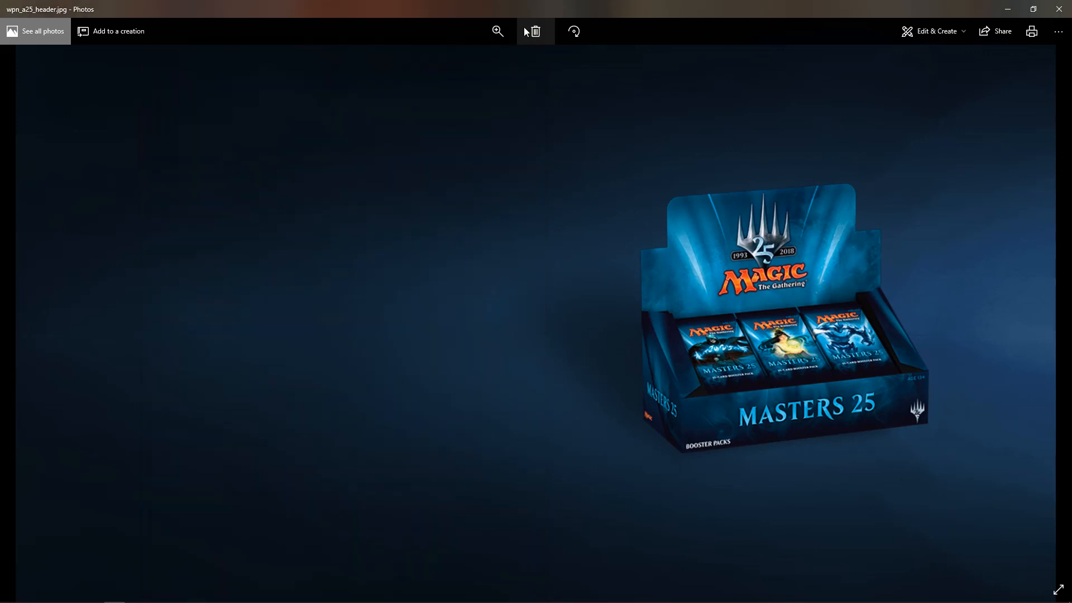
mouse_move(535, 32)
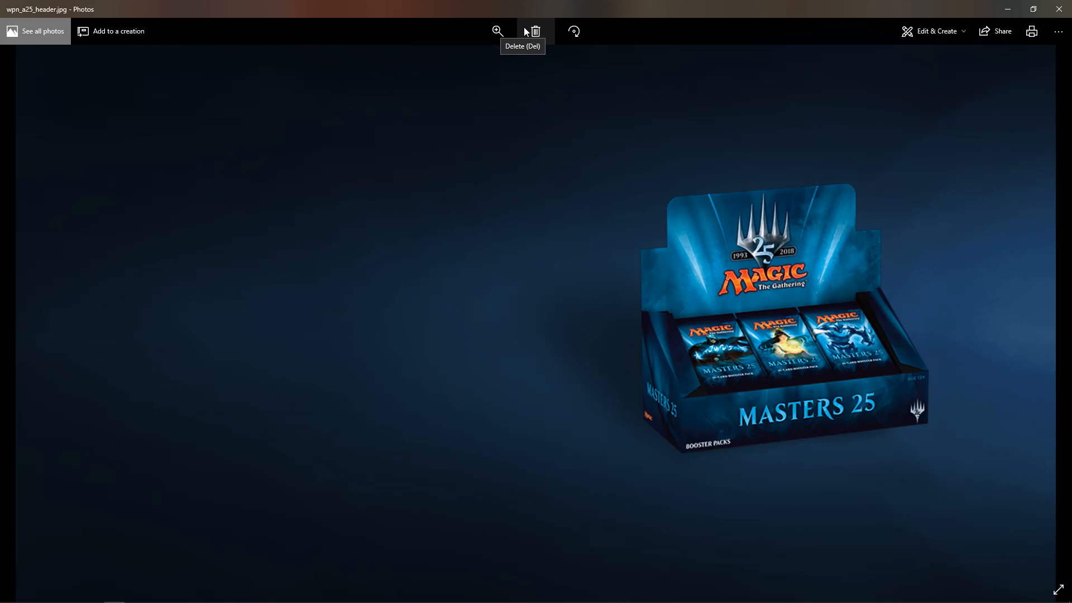